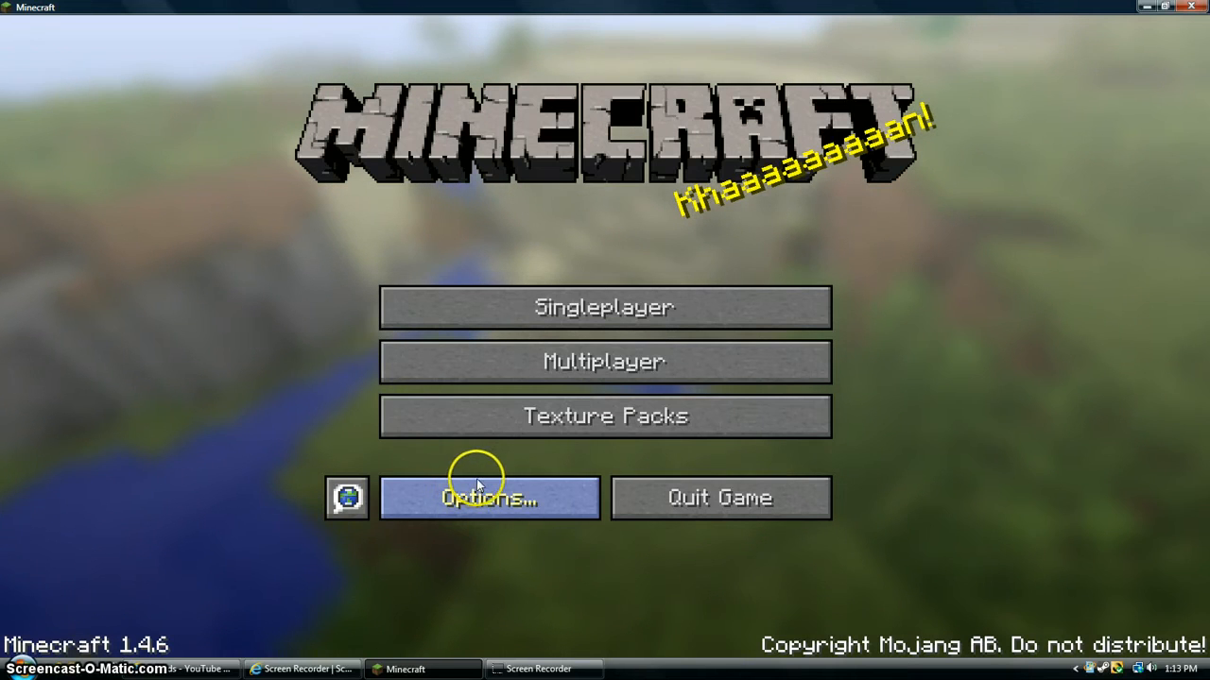
mouse_move(697, 381)
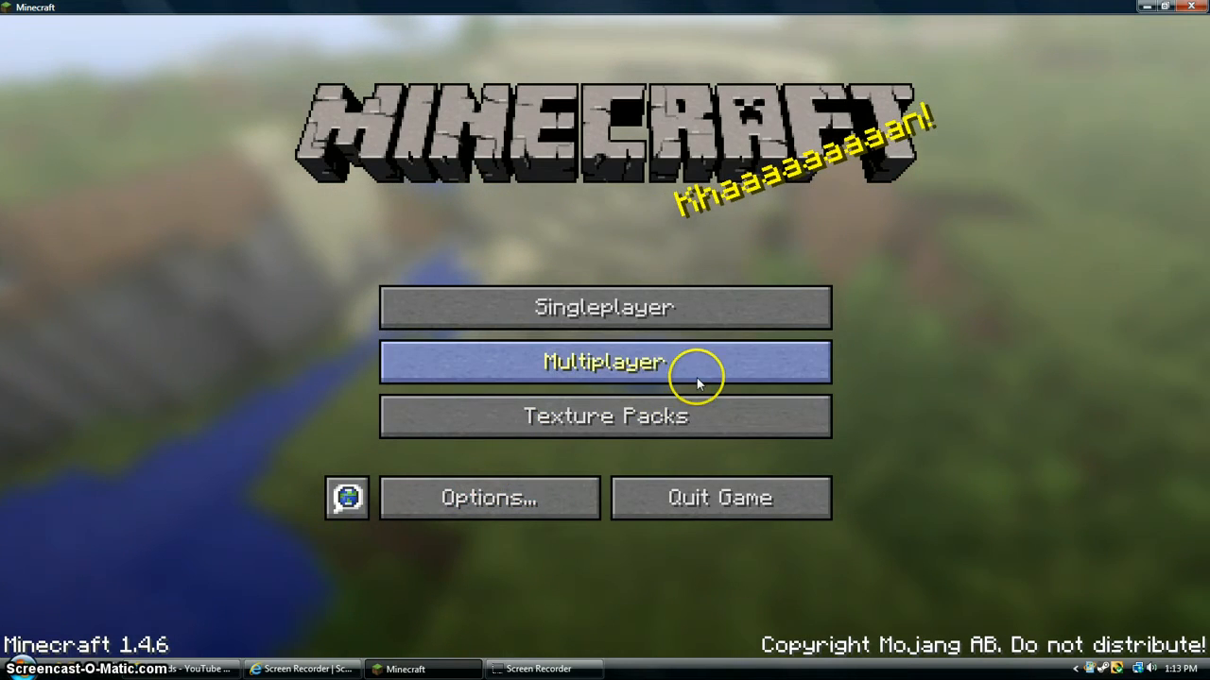
mouse_move(861, 225)
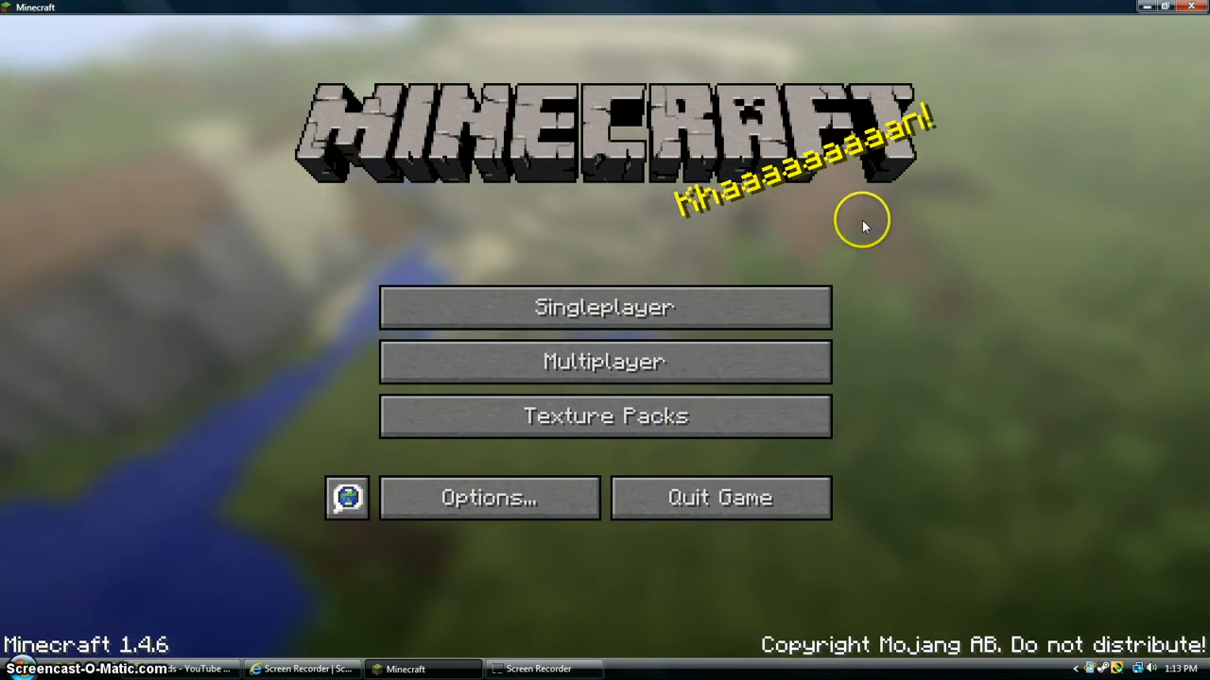
Go to the Select World screen from the title screen via Singleplayer.
click(605, 306)
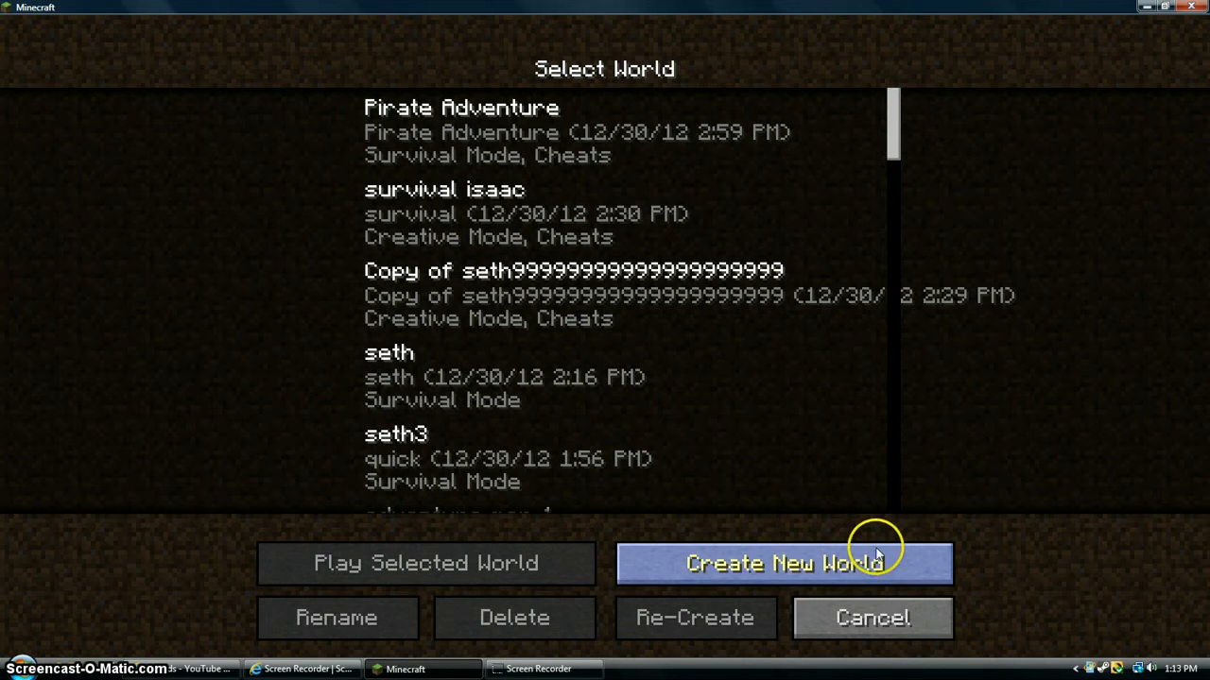
Start a new world and enter the name 'Ninja Acorn'.
click(782, 563)
text(N)
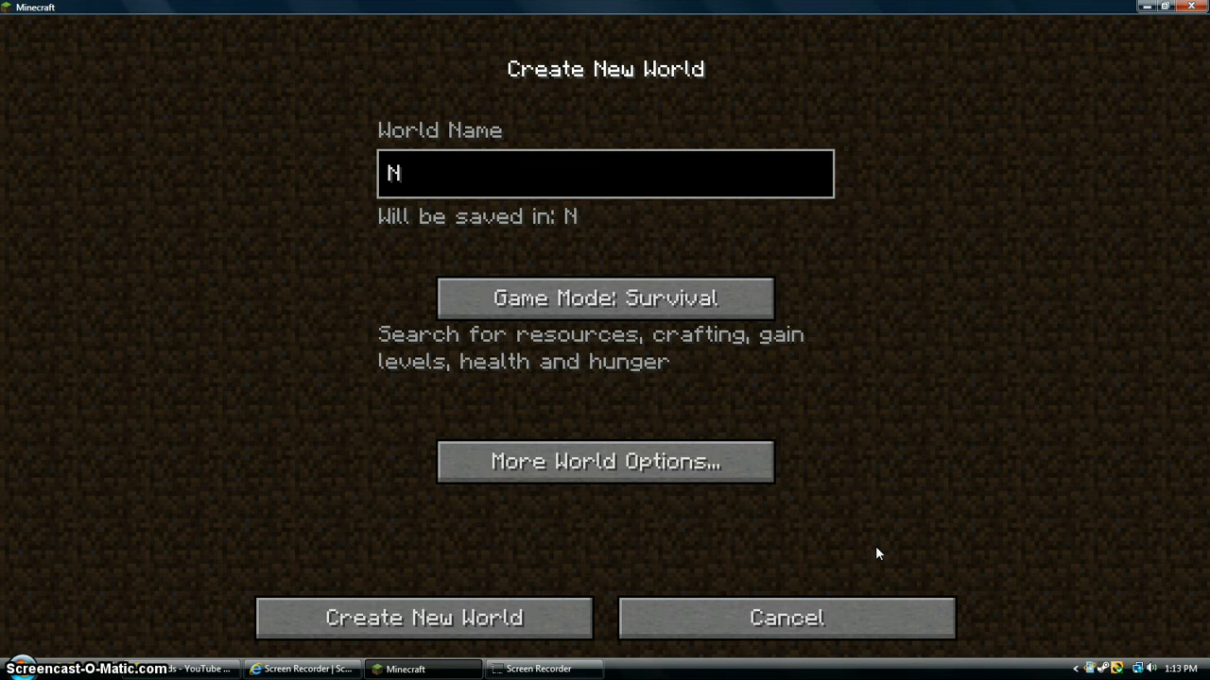
text(inja)
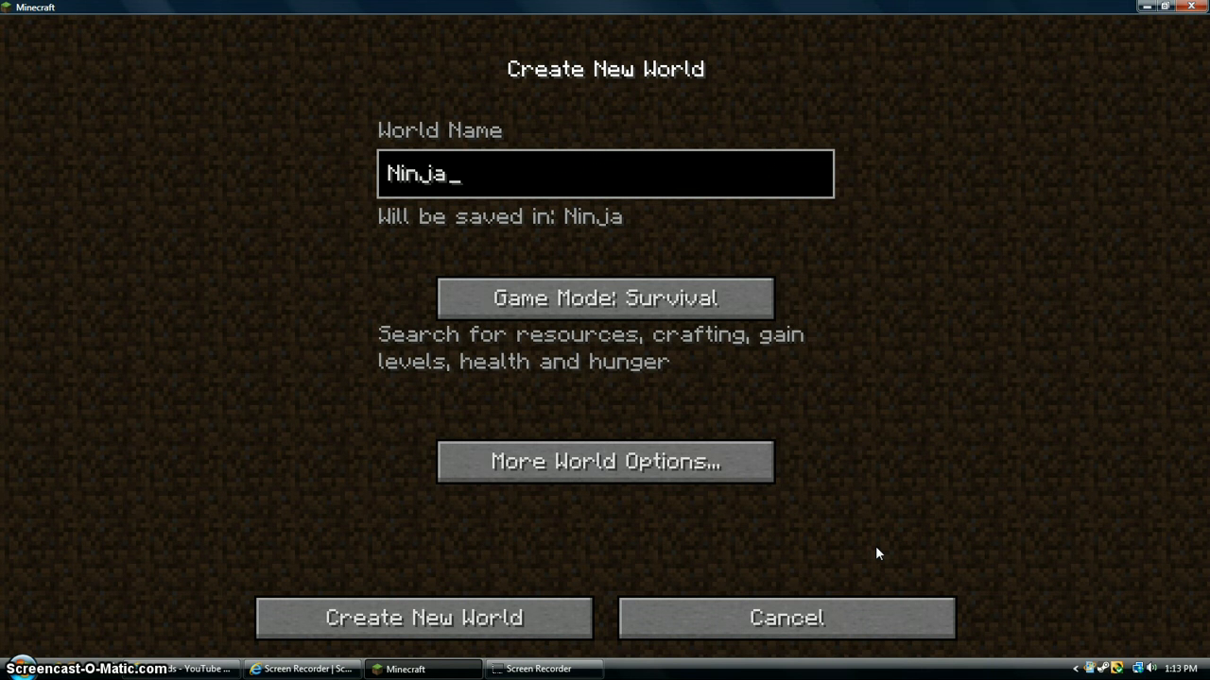
text(A)
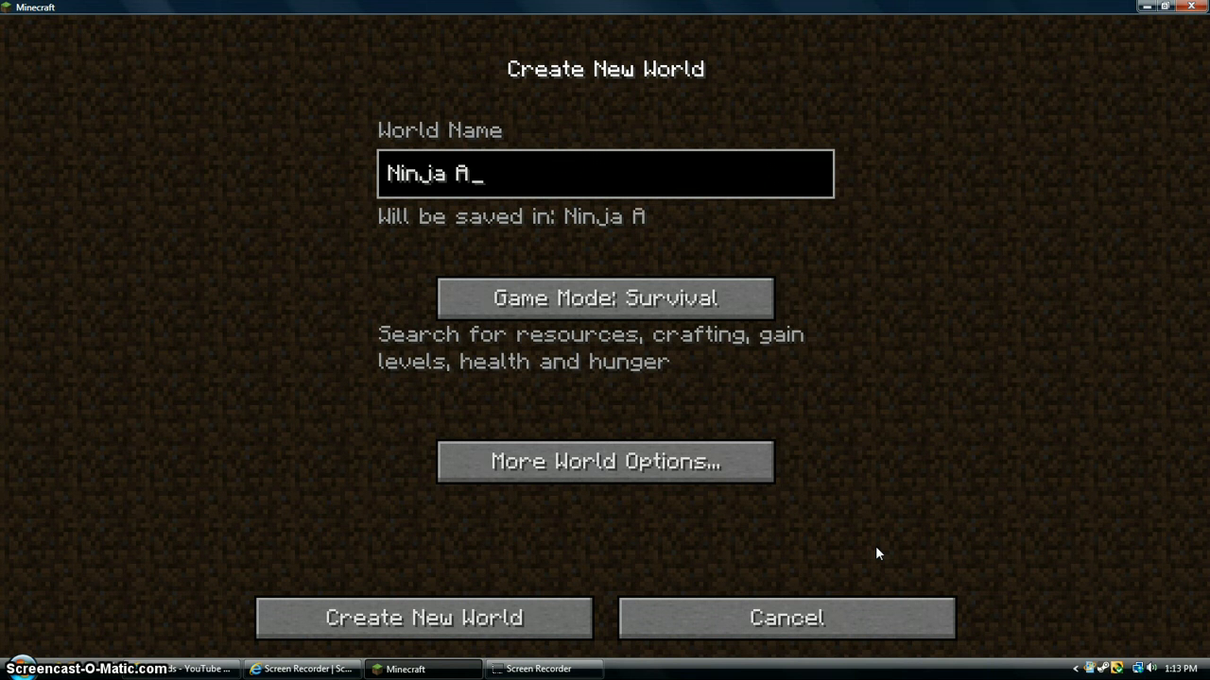
text(corn)
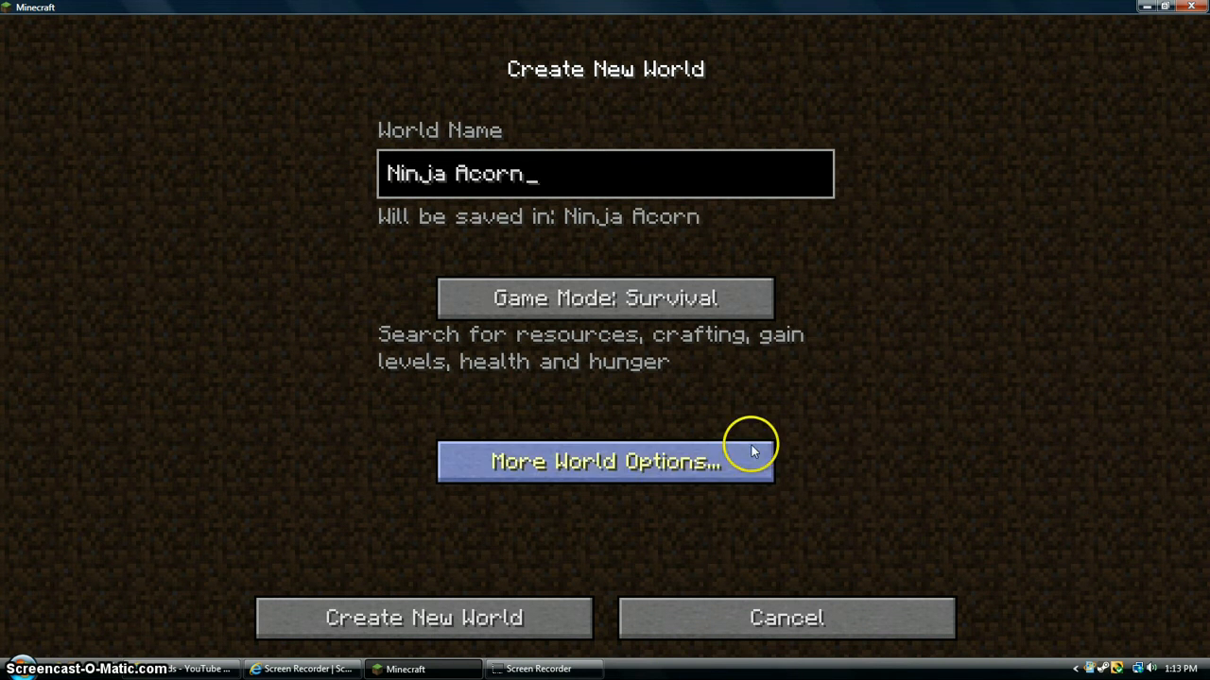
Show More World Options: empty seed, structures on, default type, cheats off, bonus chest on.
click(605, 461)
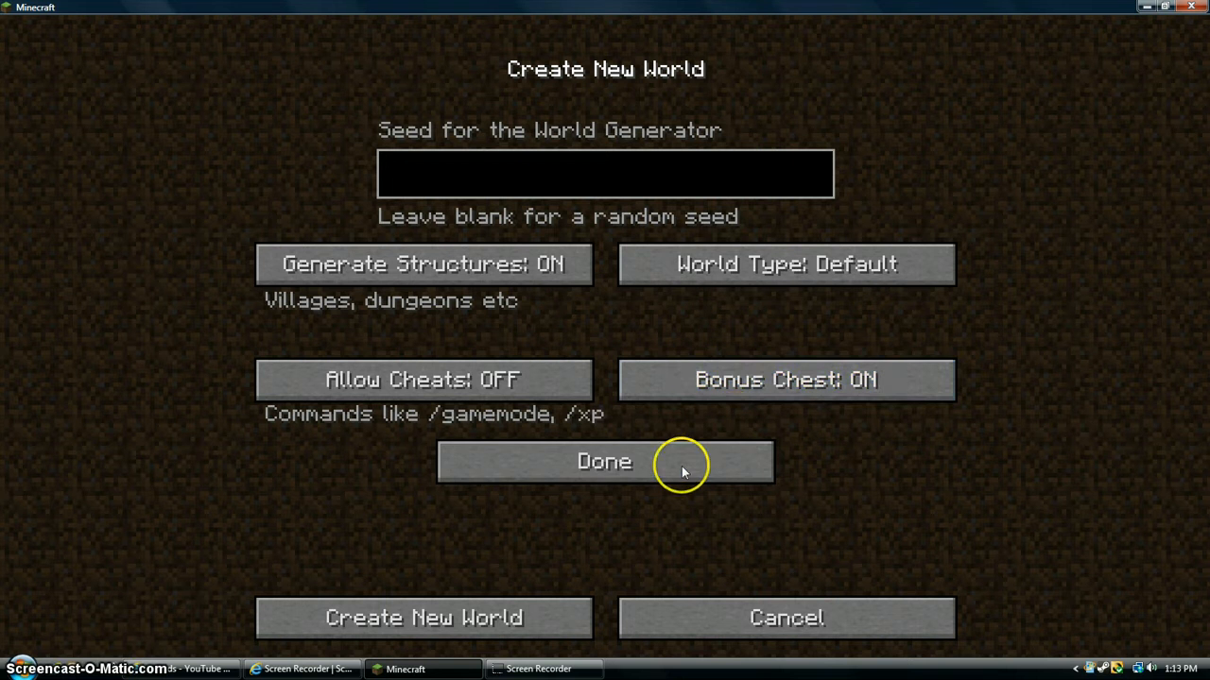
mouse_move(673, 469)
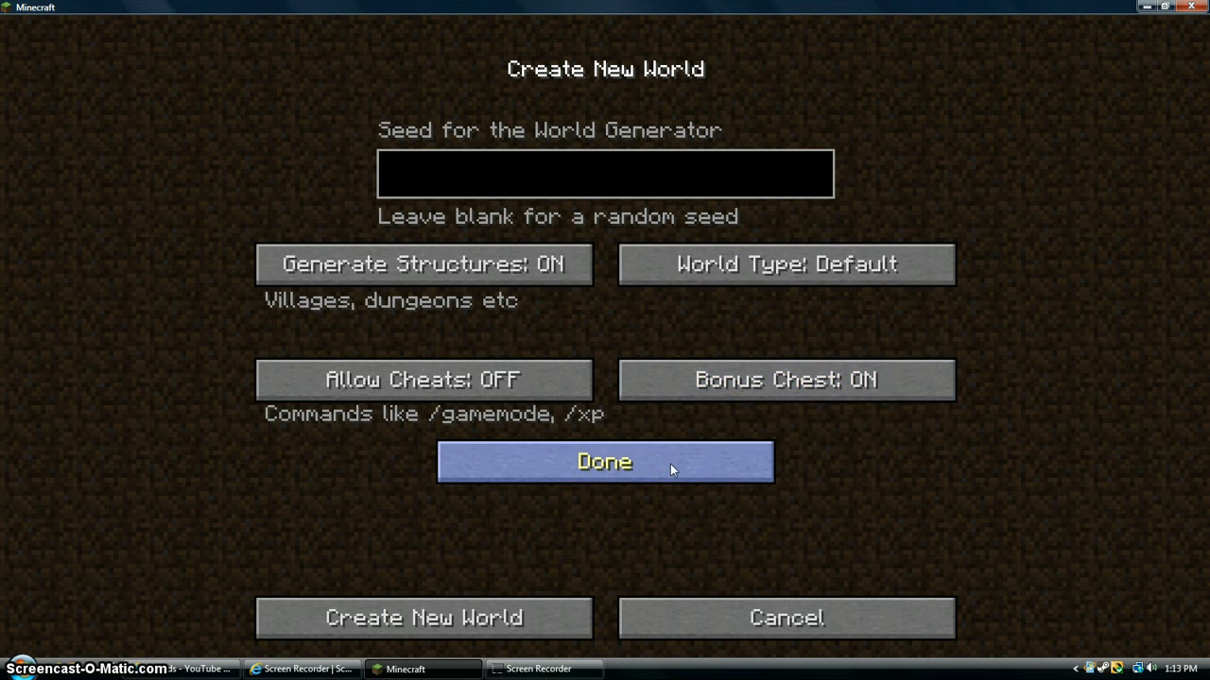
mouse_move(737, 378)
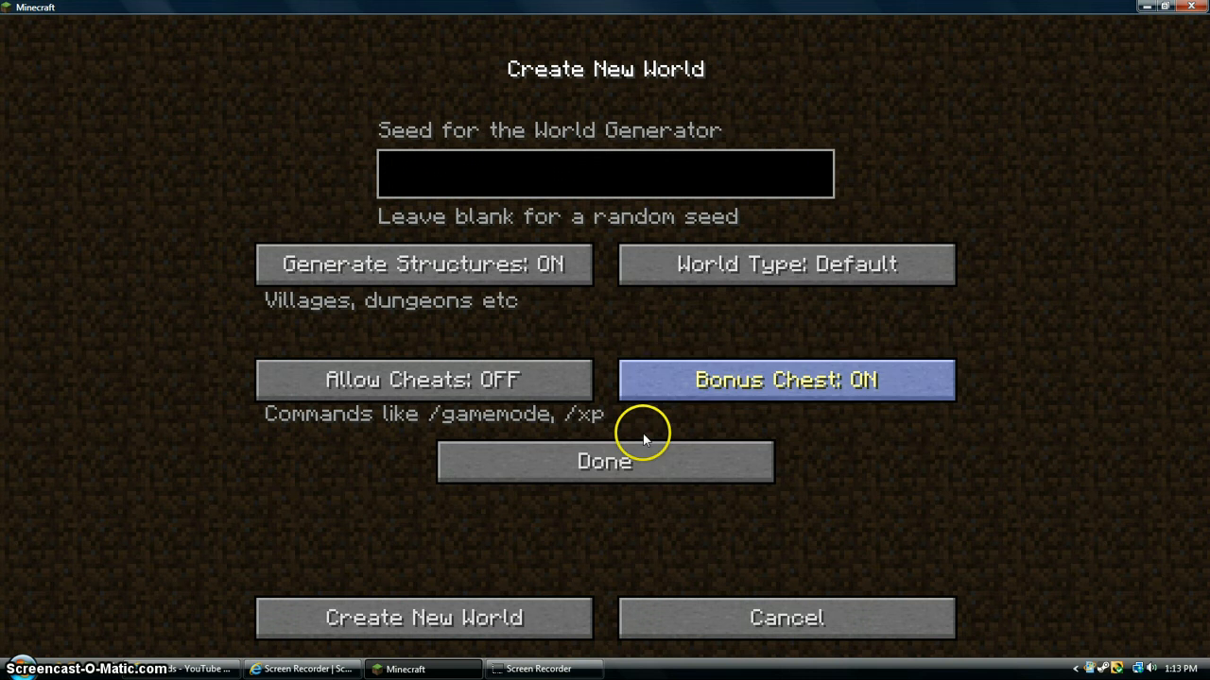
mouse_move(638, 461)
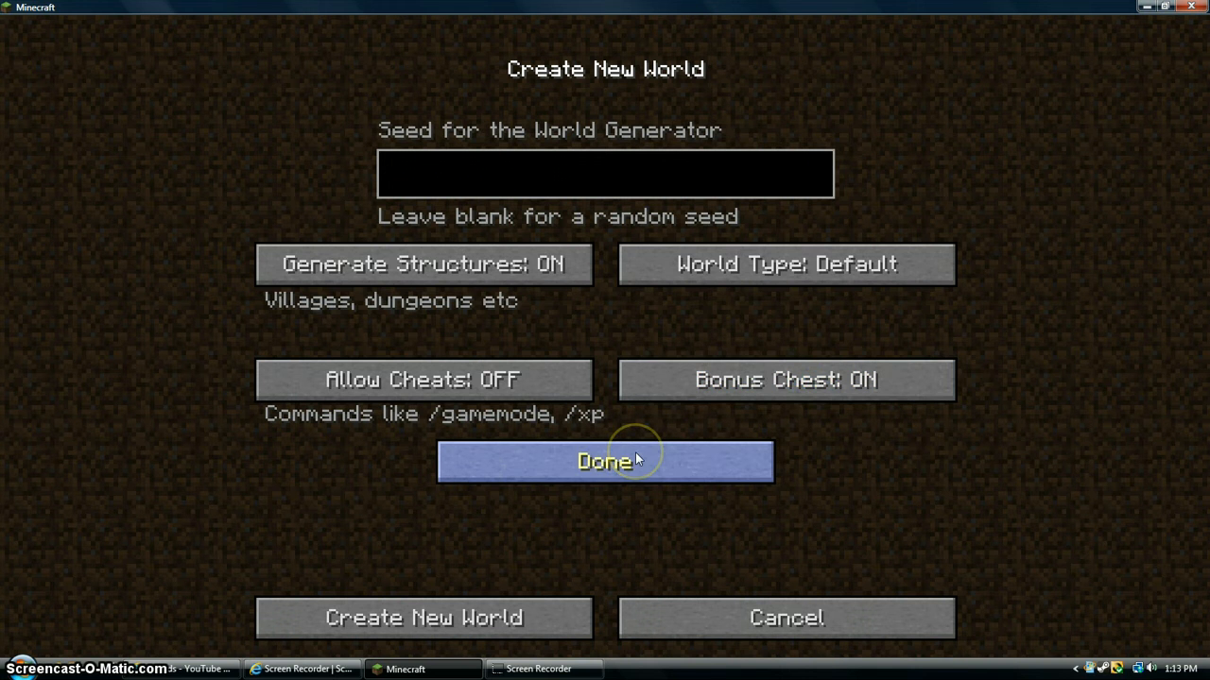
Back on the main form, edit the world name to read 'Ninj' Acorn'.
click(605, 461)
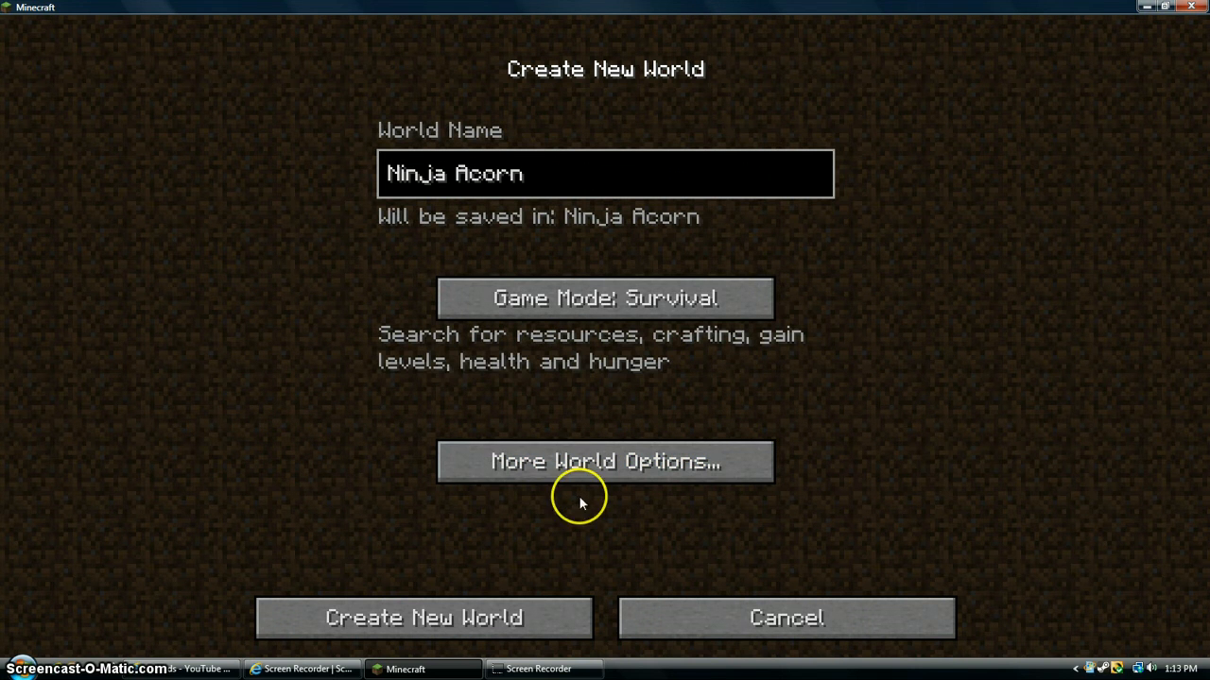
mouse_move(443, 181)
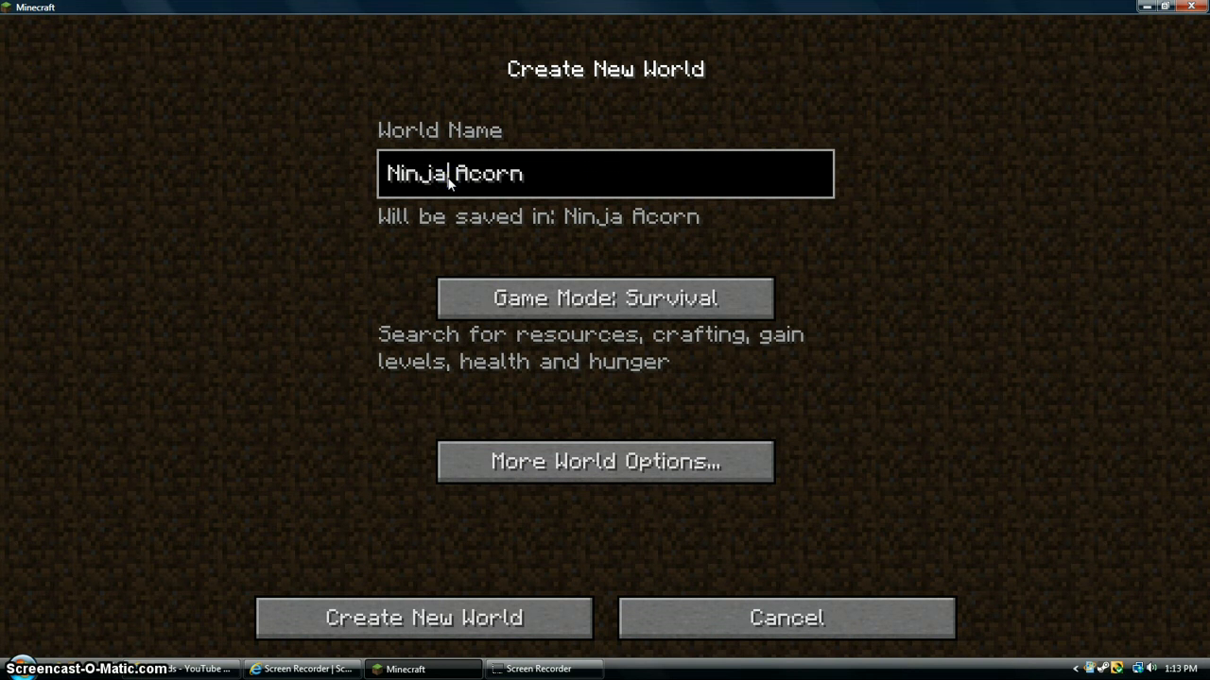
key(Backspace)
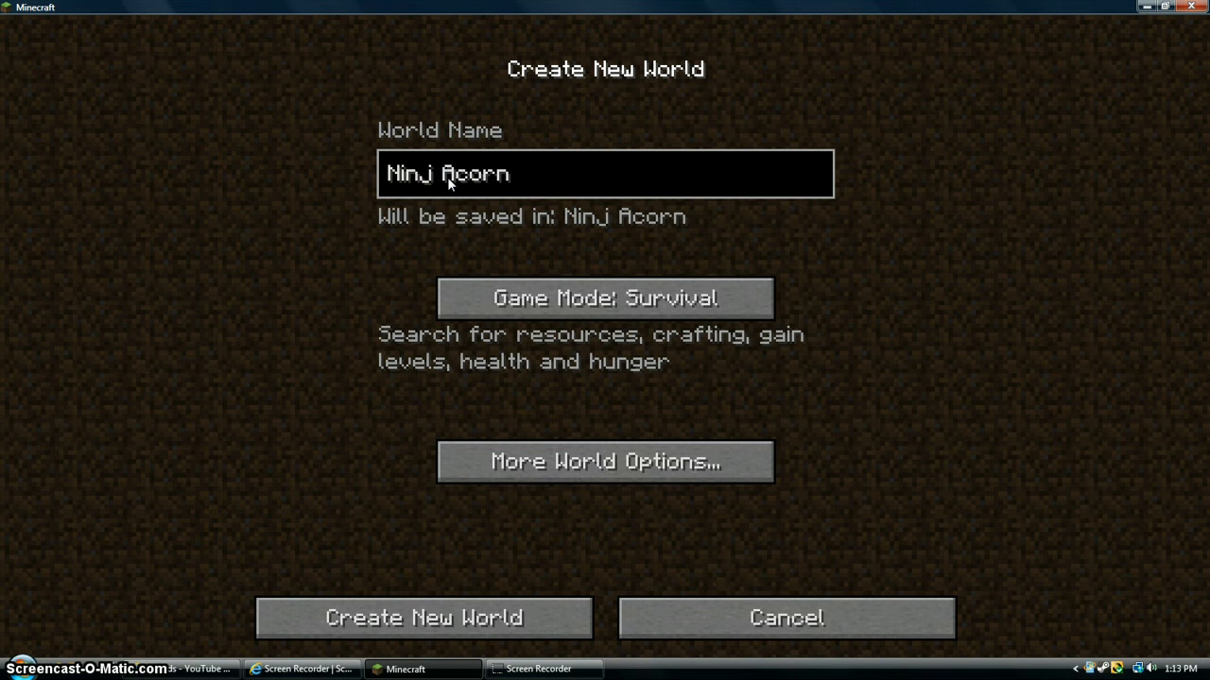
text(')
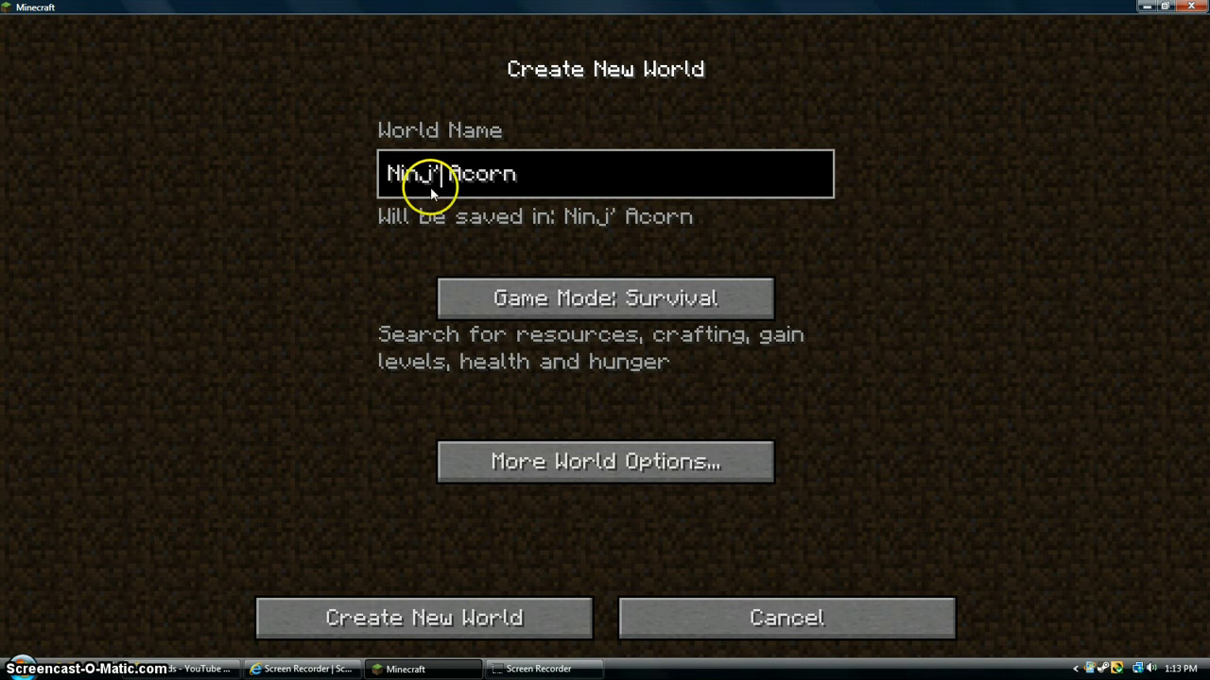
mouse_move(492, 189)
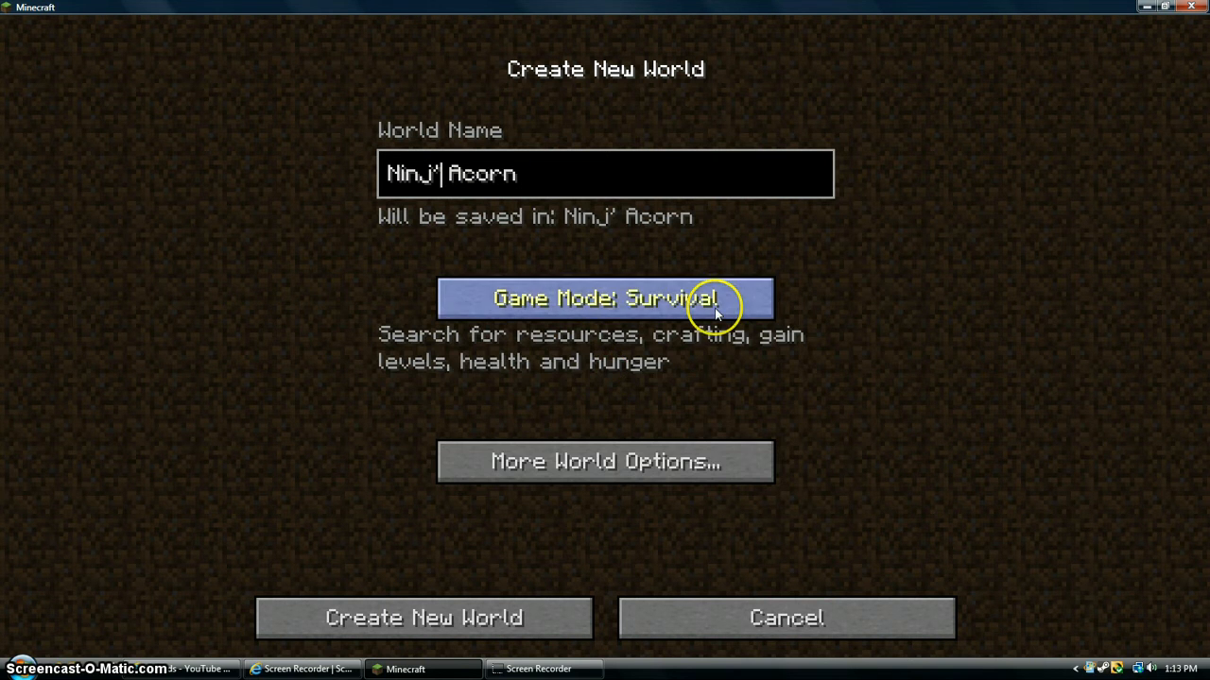
Reopen More World Options showing blank seed, structures on, bonus chest on.
click(604, 461)
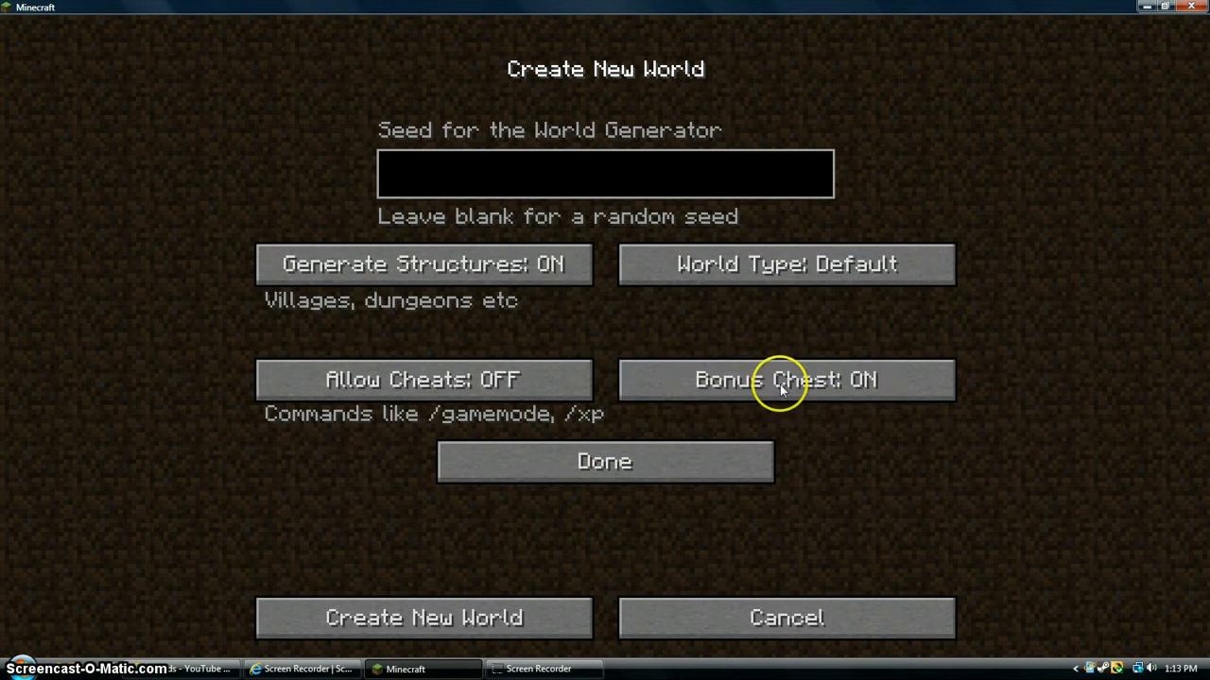
mouse_move(493, 461)
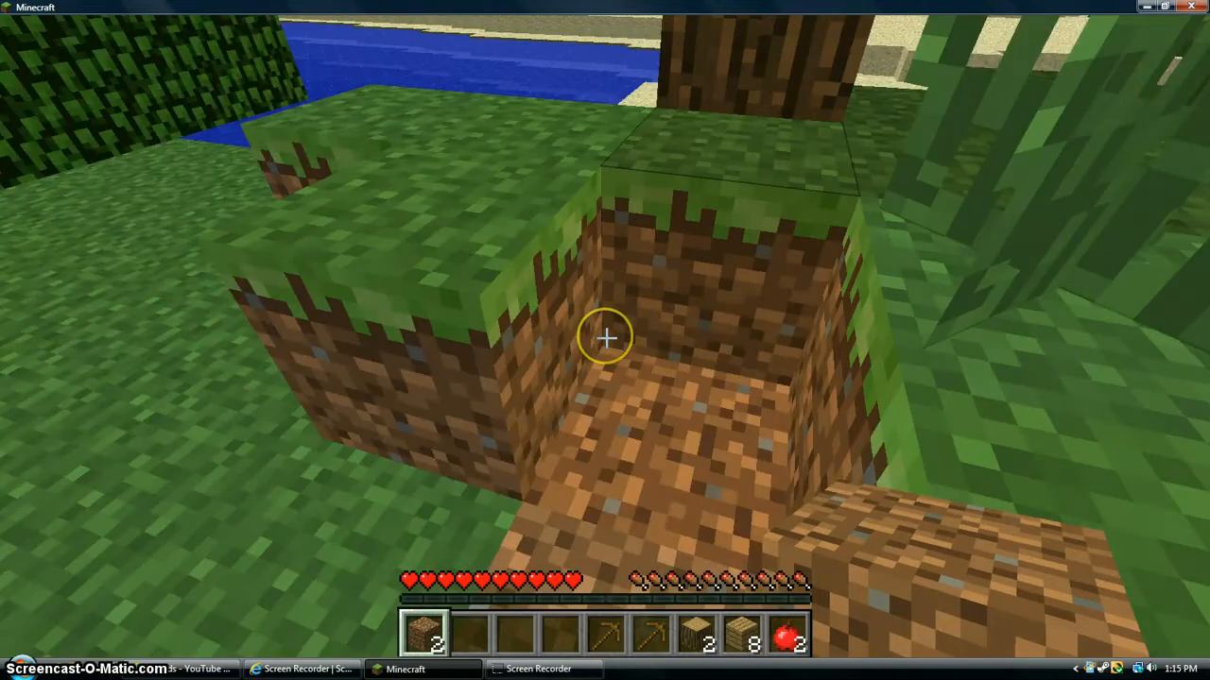
mouse_move(605, 337)
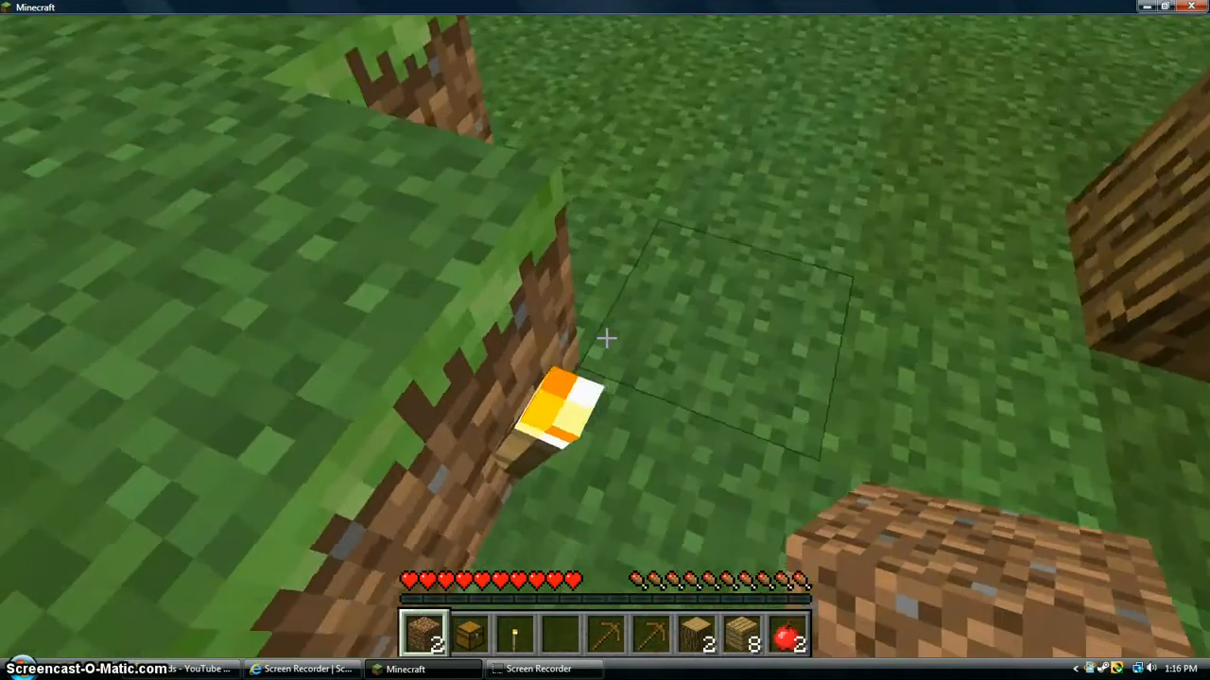
mouse_move(605, 339)
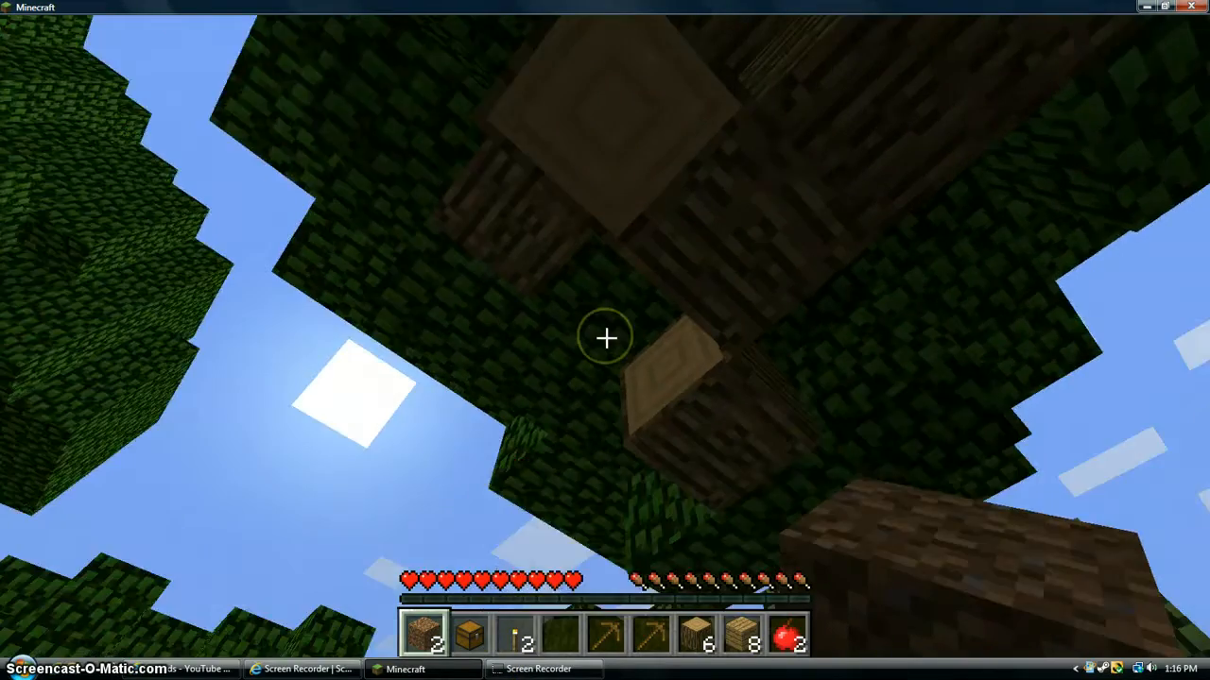
mouse_move(605, 337)
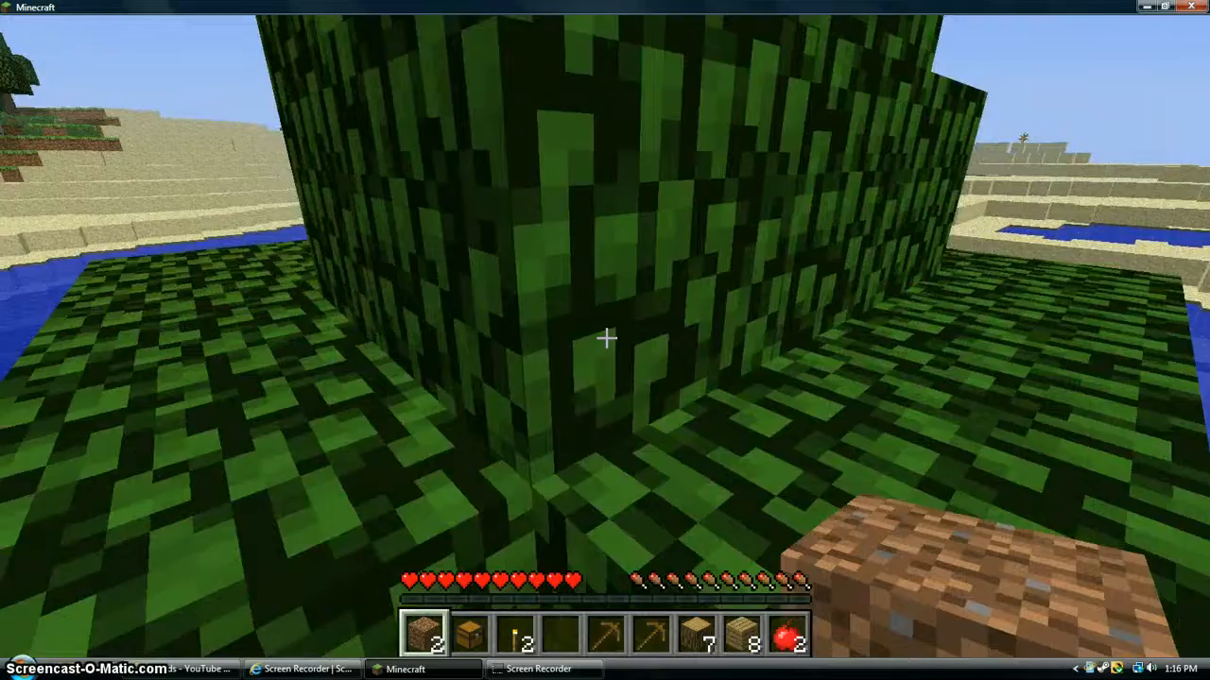
mouse_move(607, 340)
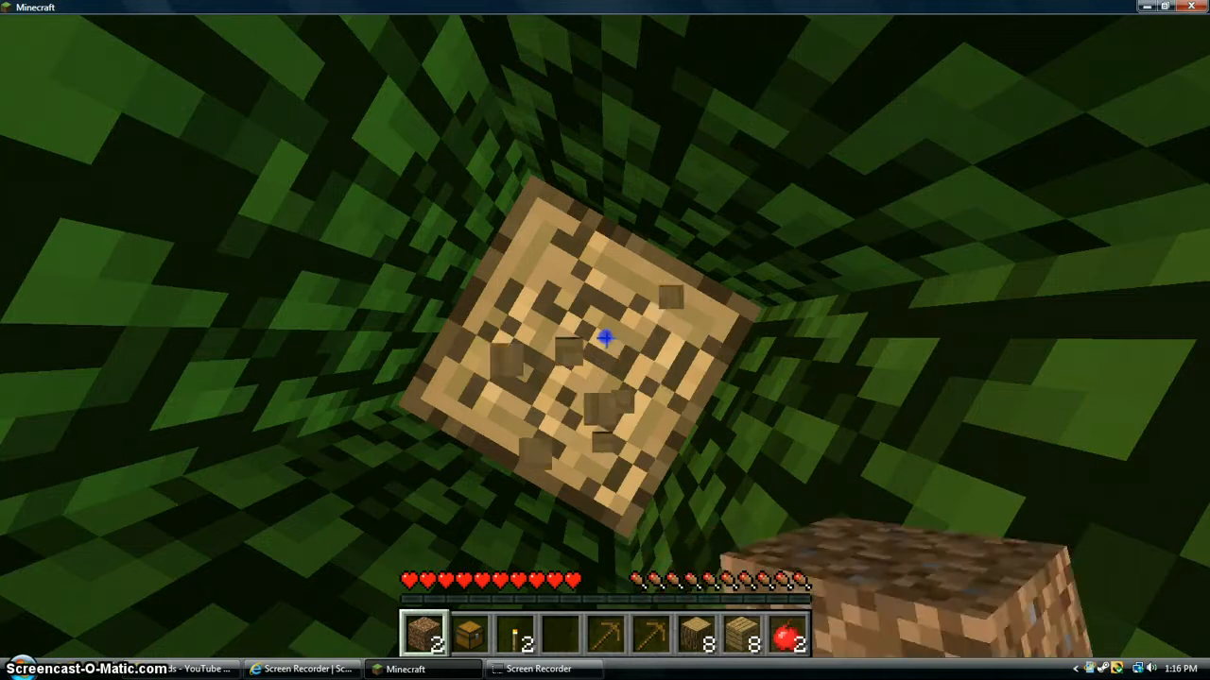
Break tree logs for wood, then craft planks in the inventory's 2x2 grid.
click(605, 340)
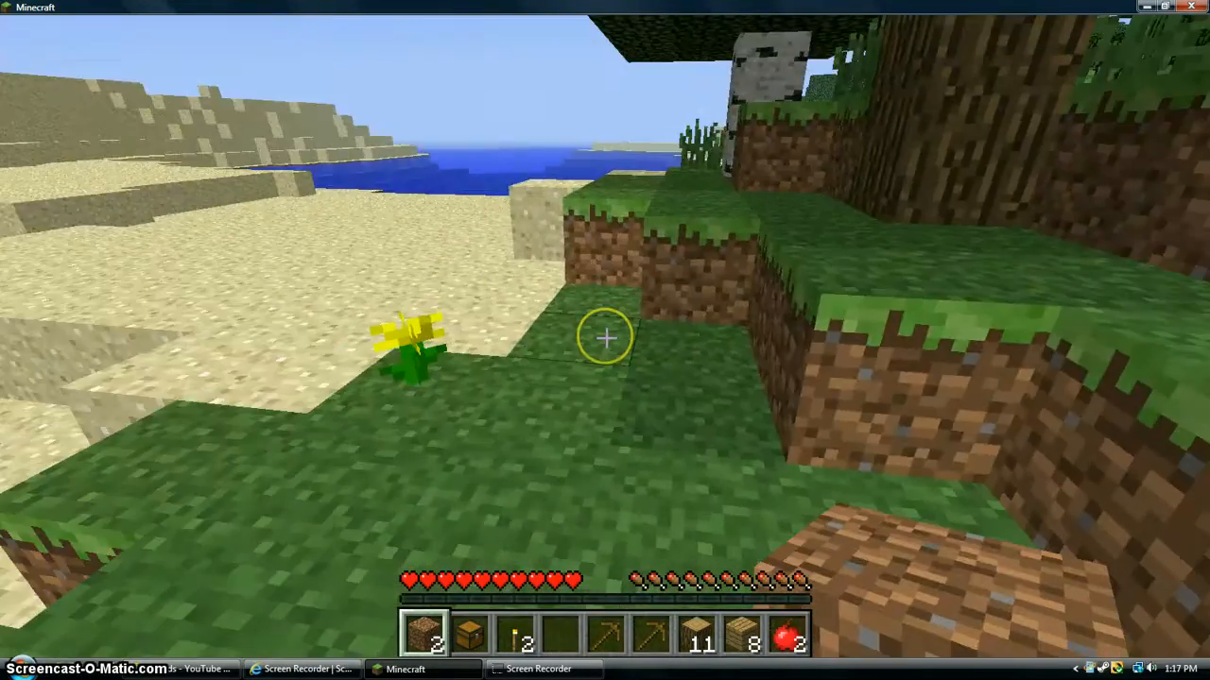
mouse_move(605, 336)
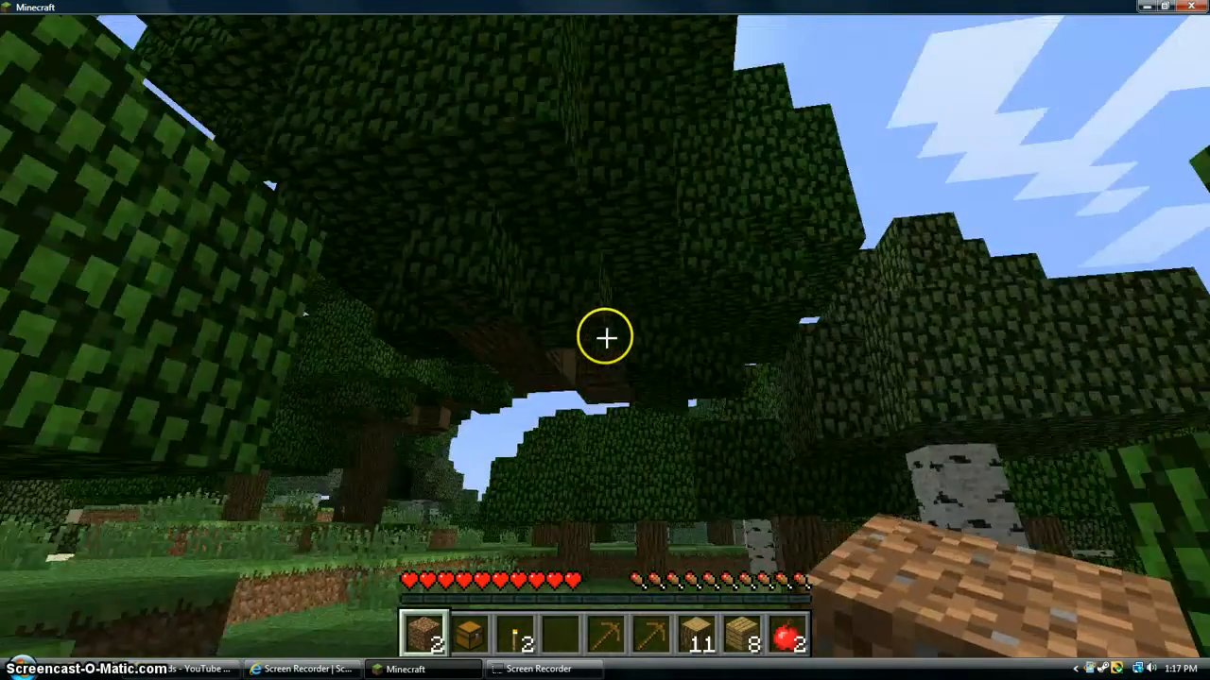
mouse_move(604, 336)
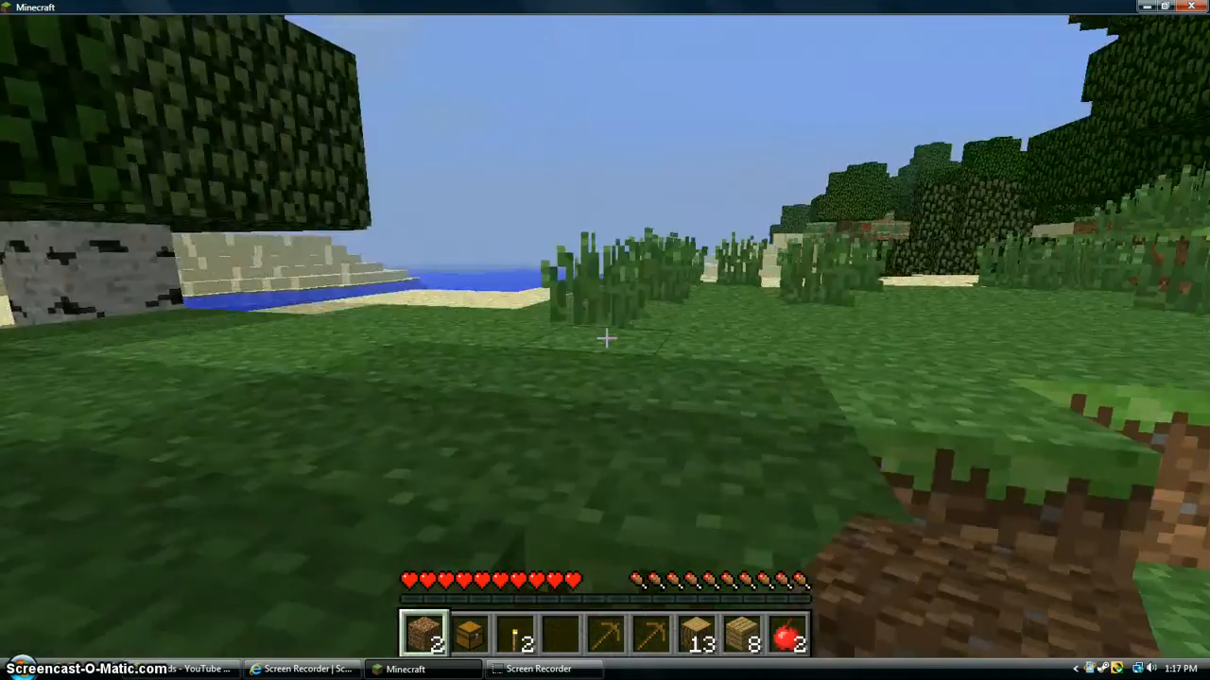
mouse_move(603, 339)
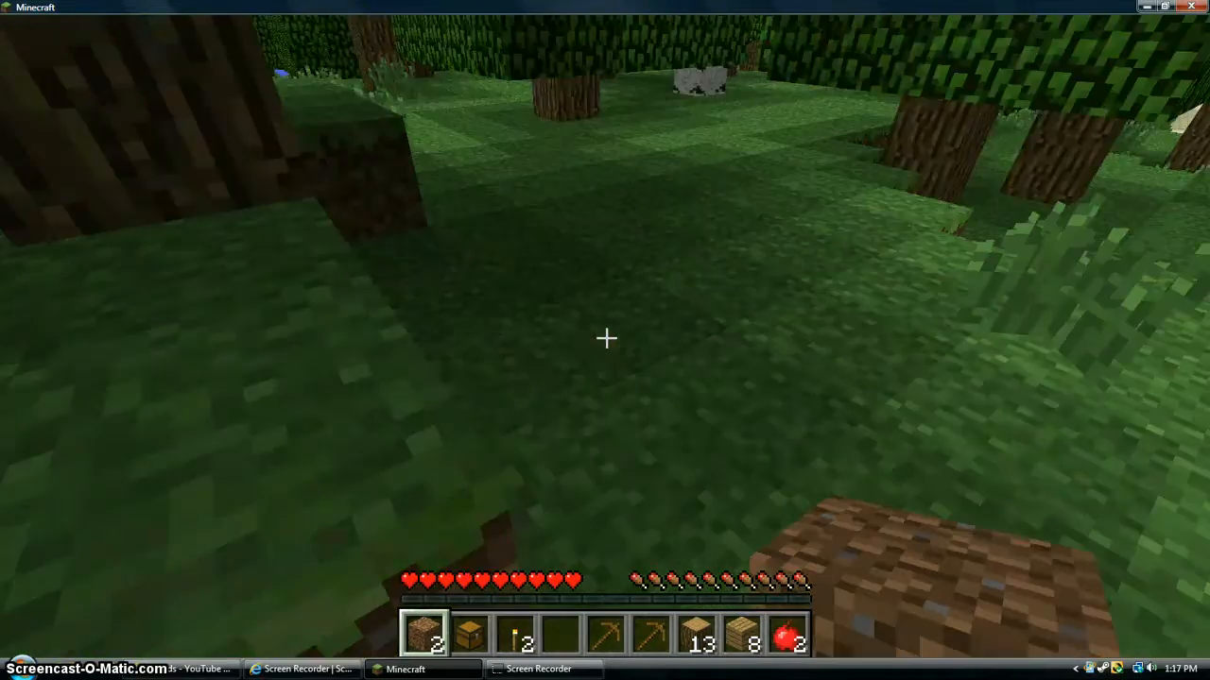
key(e)
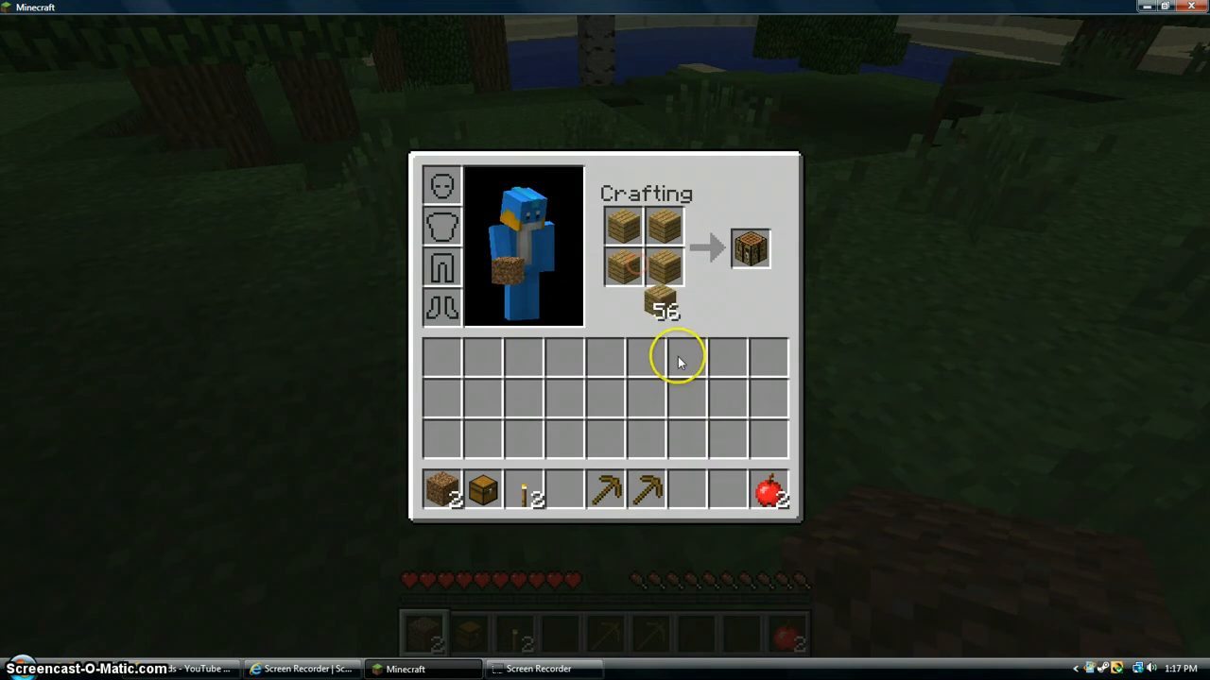
Collect the crafting table, place it, and craft sticks for a wooden axe.
click(752, 247)
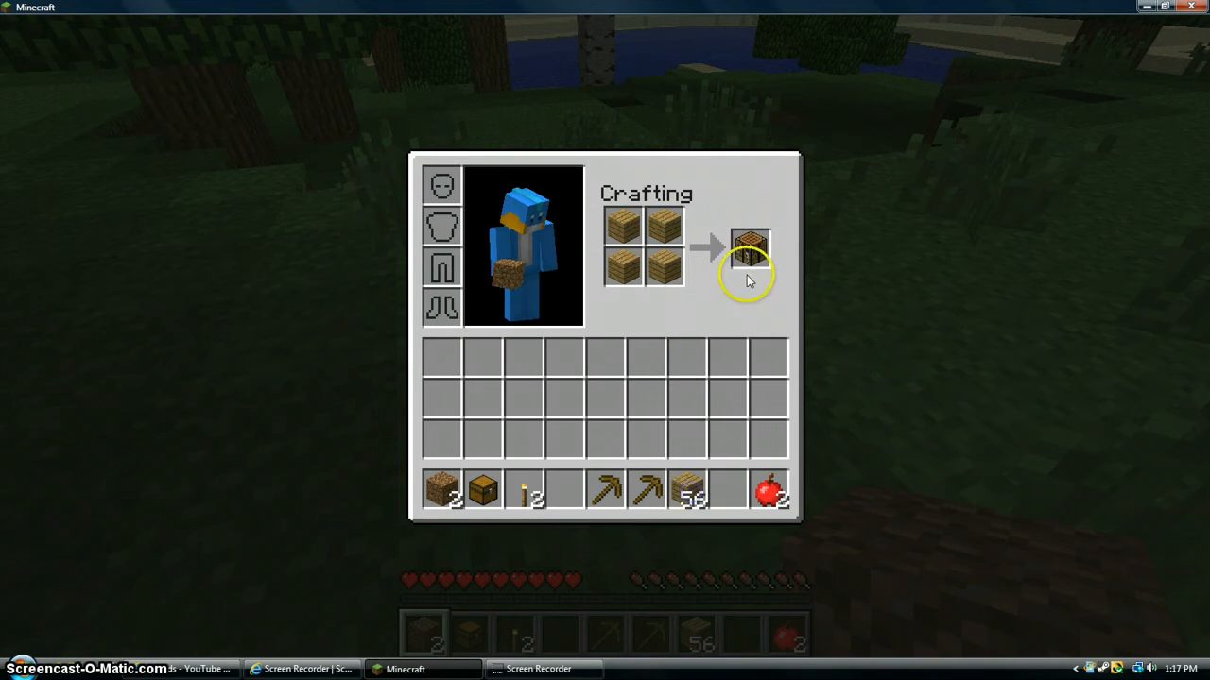
key(Escape)
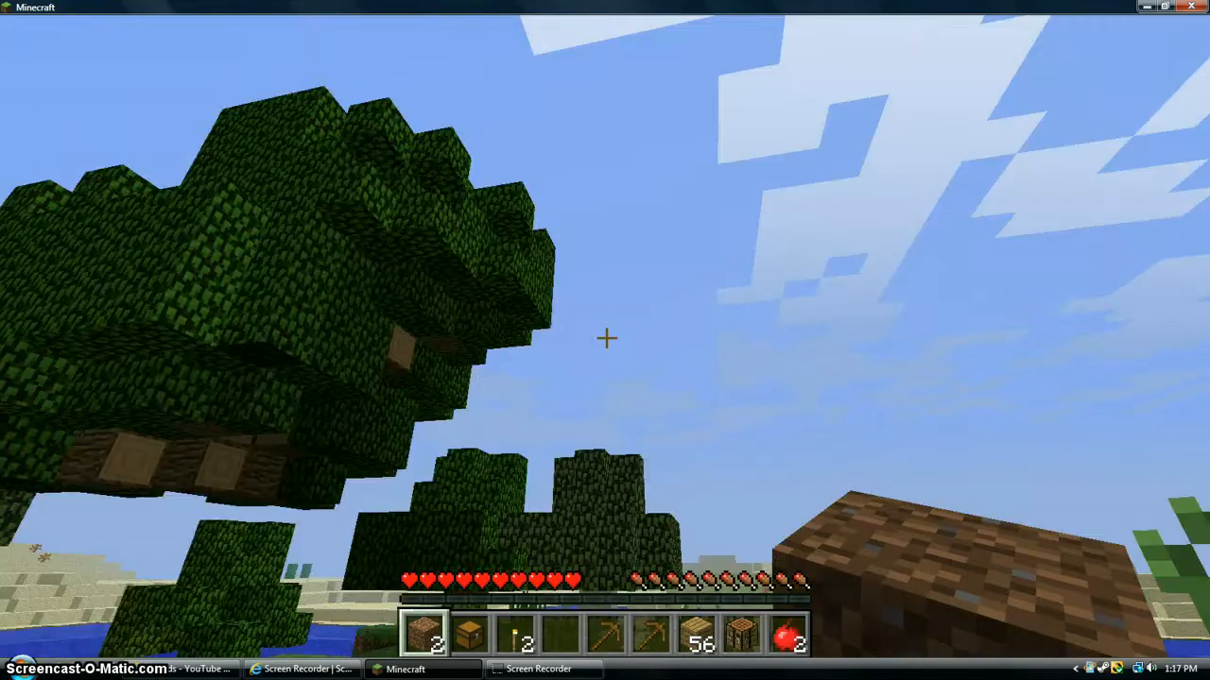
mouse_move(604, 338)
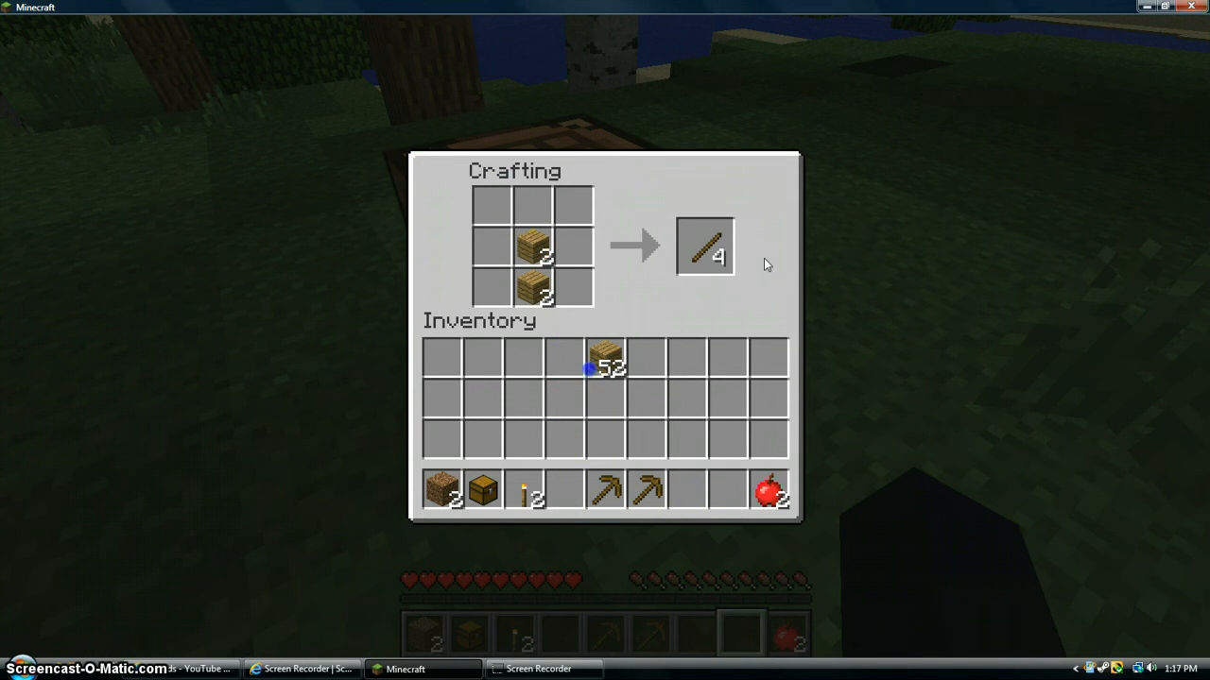
click(703, 250)
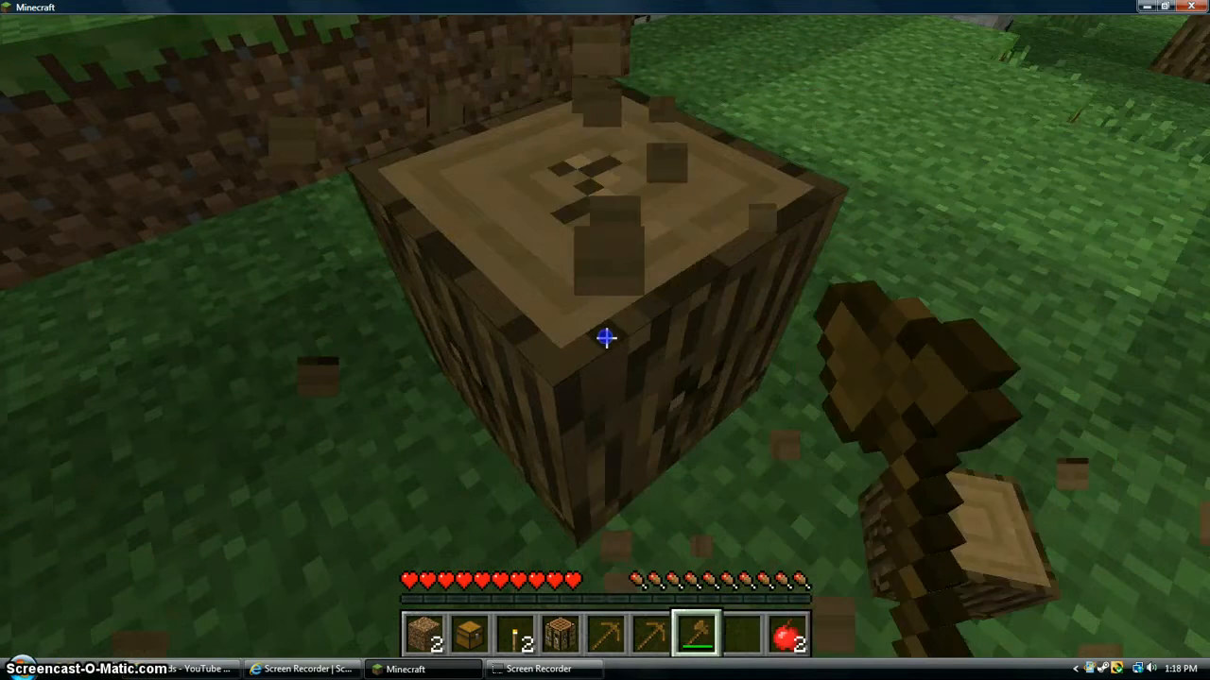
Chop the tall tree's logs to 22 wood, then enter '/kill' in chat.
click(605, 338)
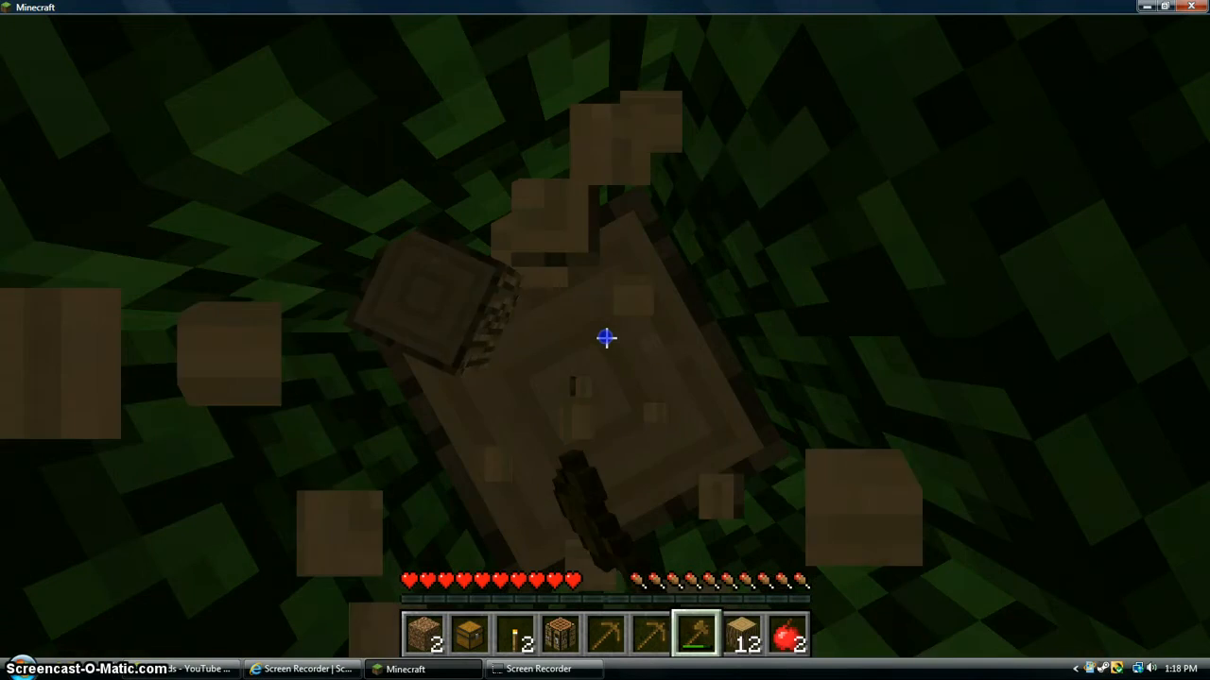
click(603, 338)
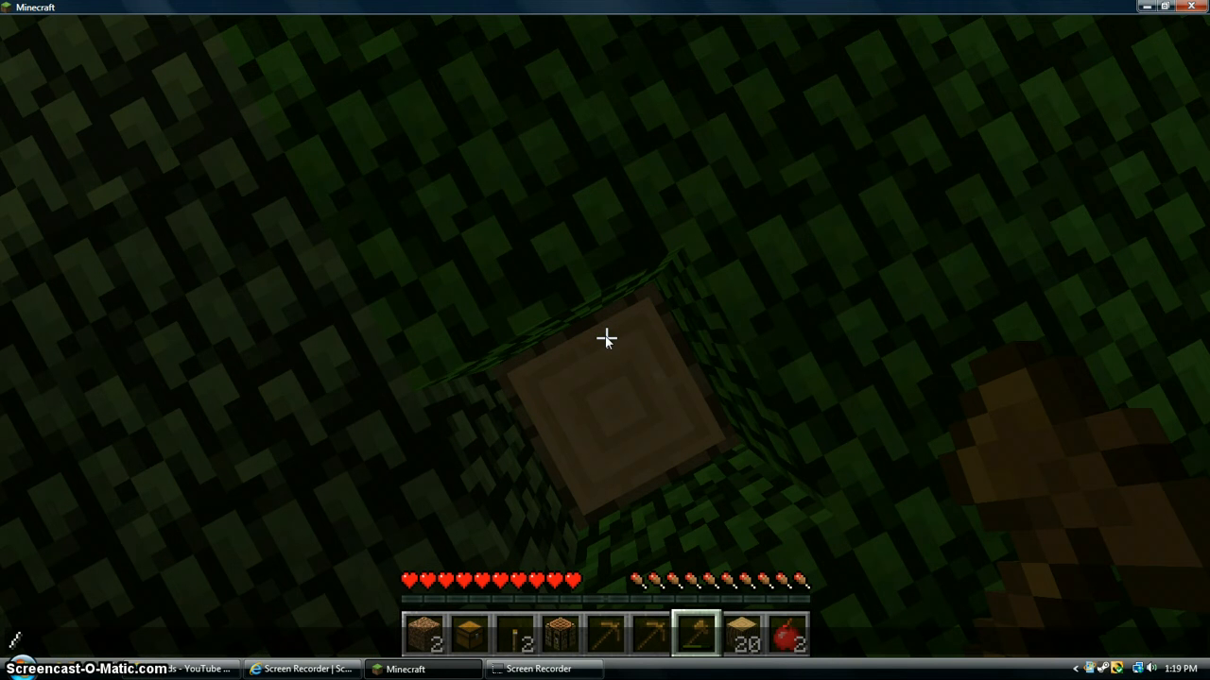
text(se)
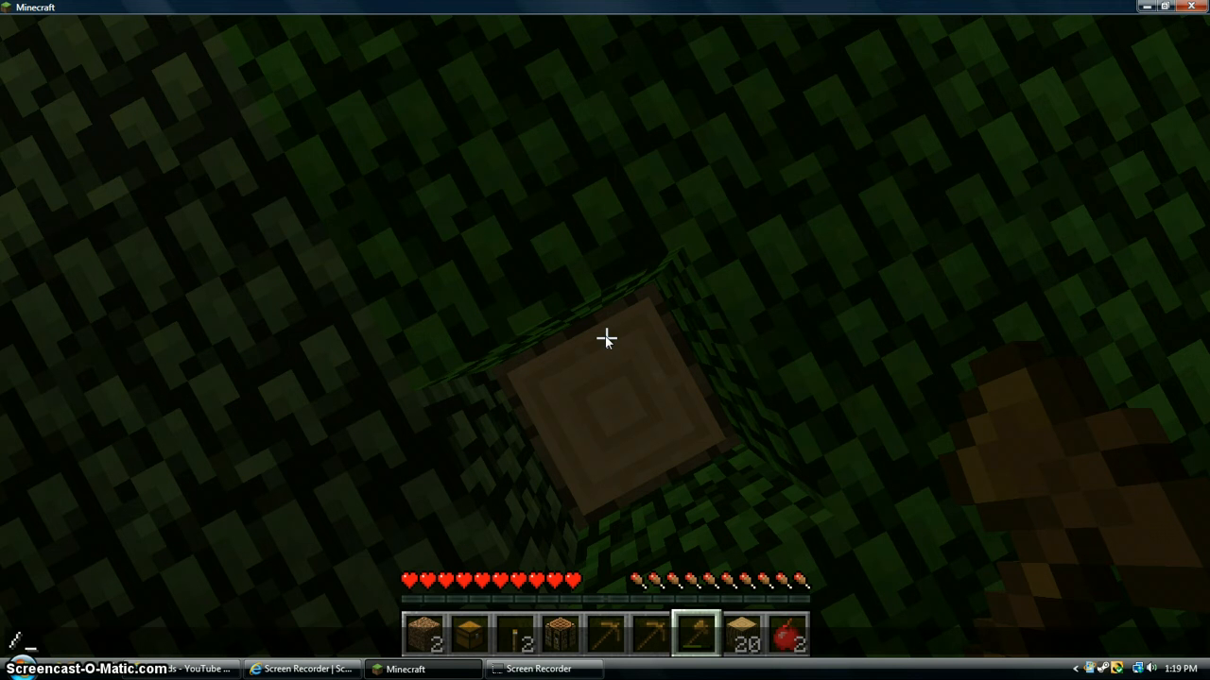
text(/kill)
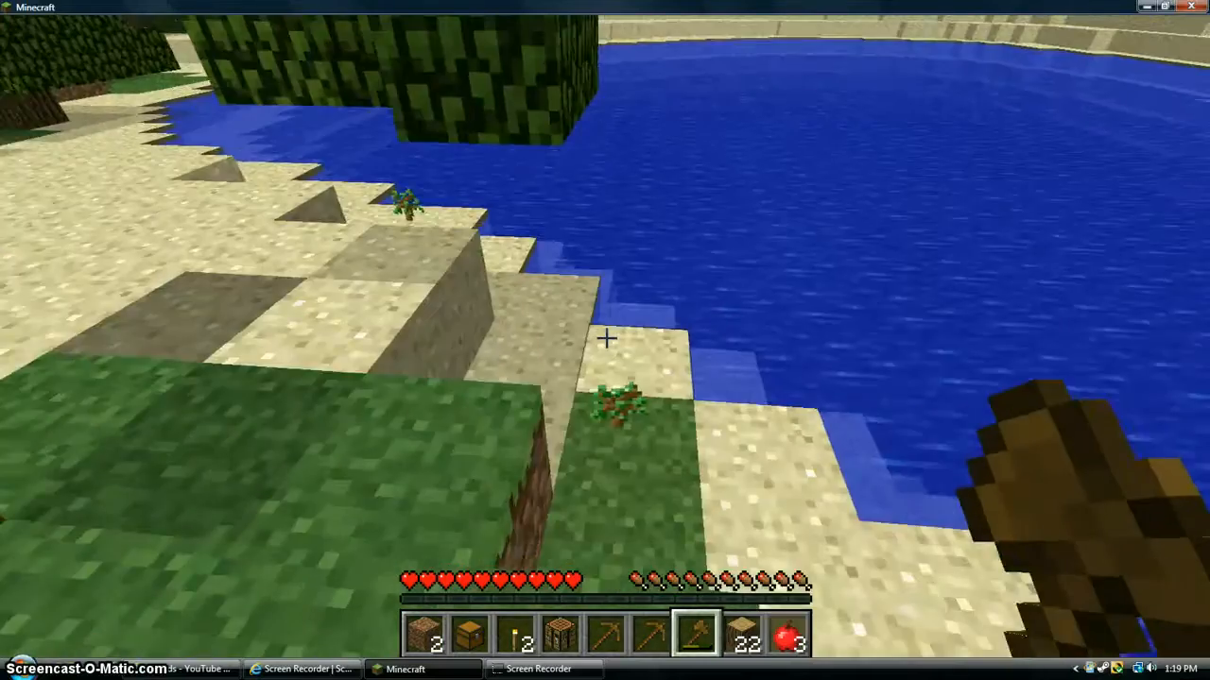
mouse_move(604, 341)
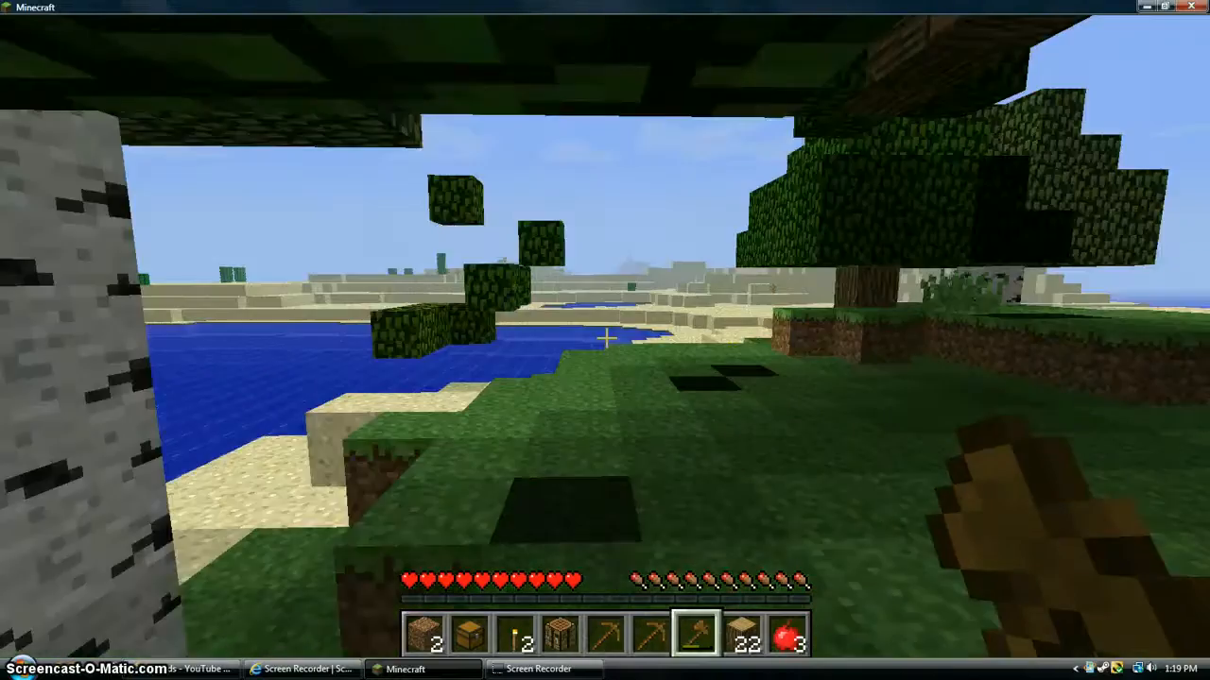
mouse_move(605, 336)
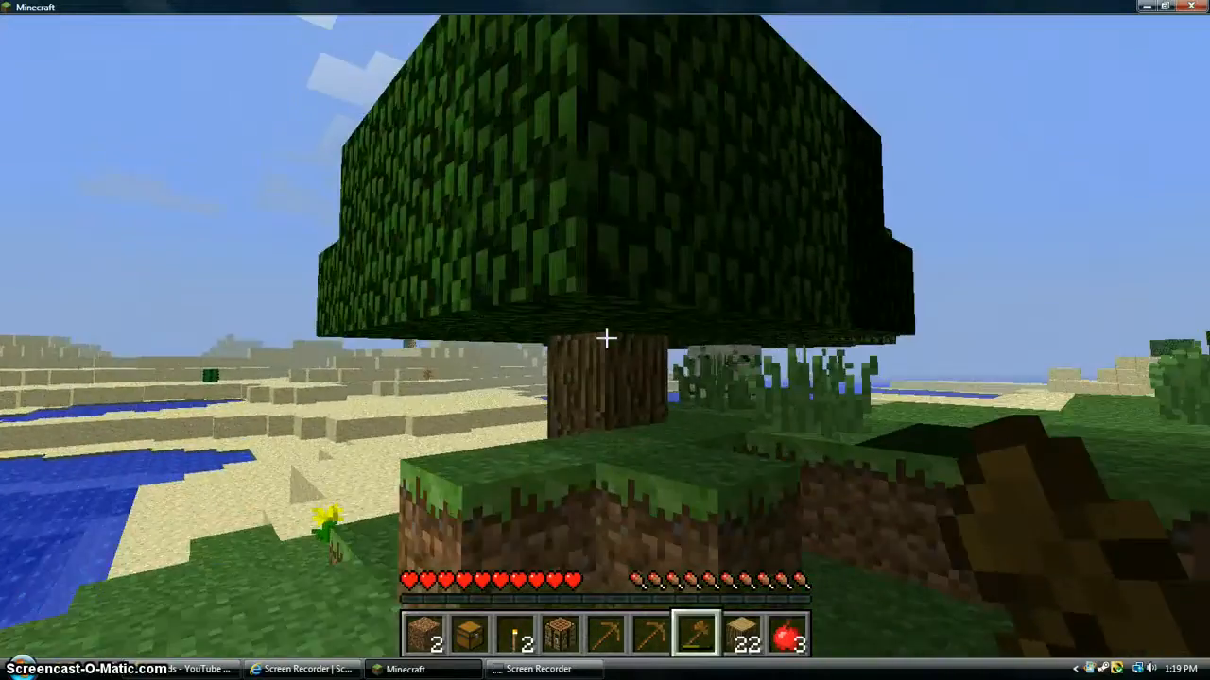
mouse_move(605, 337)
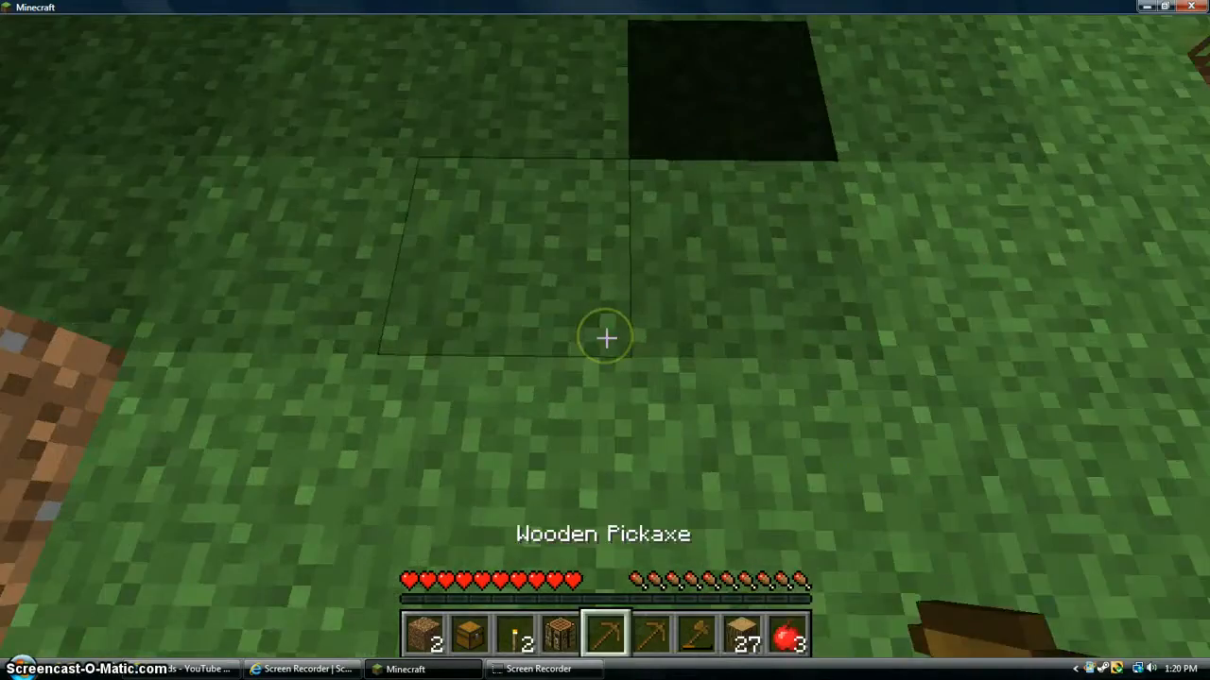
Dig sand blocks on the desert beach, then pause with the Game menu up.
key(e)
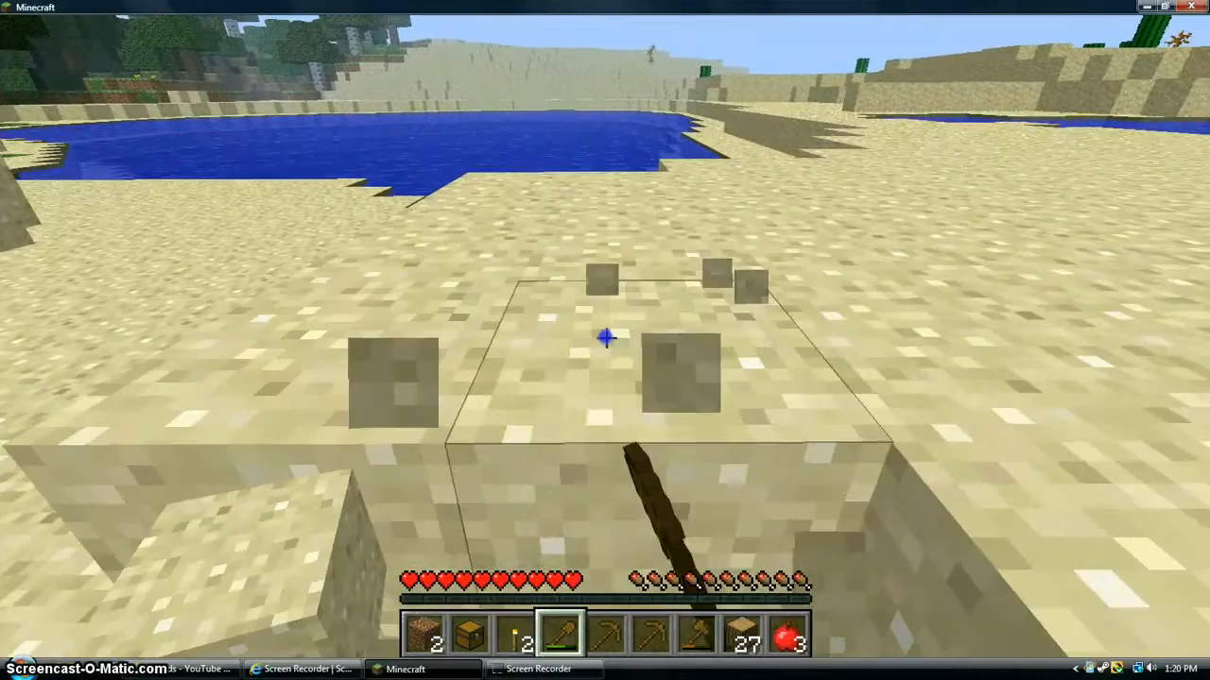
mouse_move(605, 340)
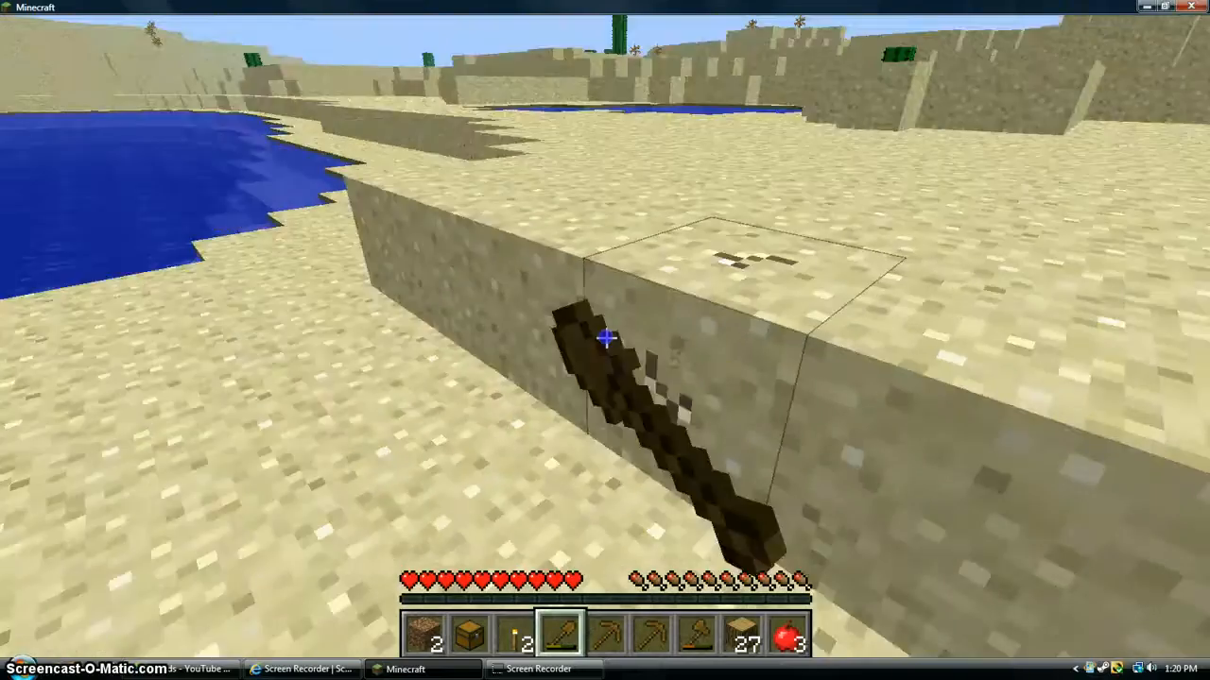
mouse_move(605, 340)
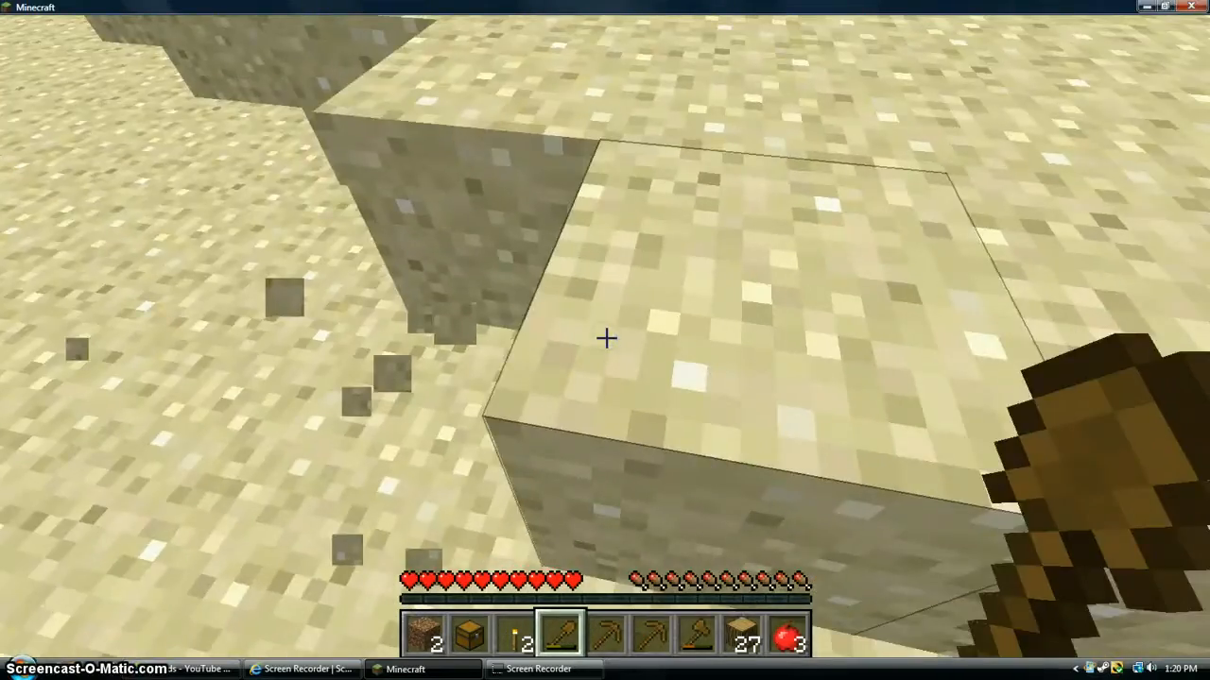
key(Escape)
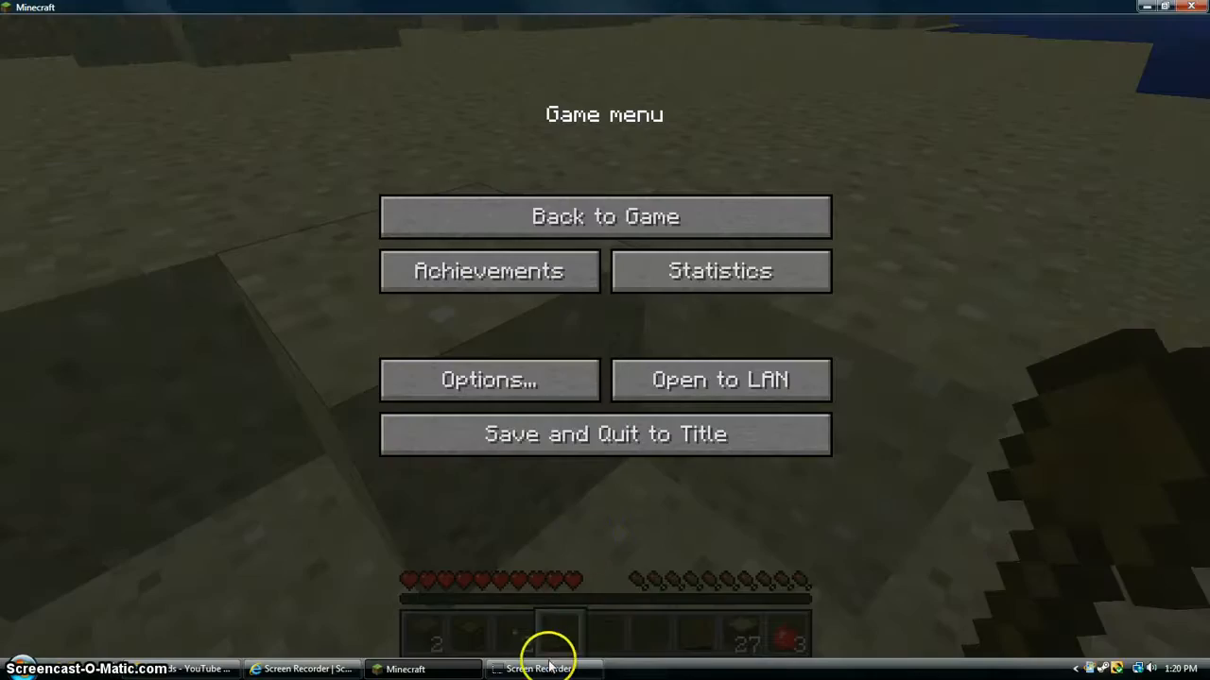
Use Back to Game to resume play in the desert beside the dead bush.
click(603, 215)
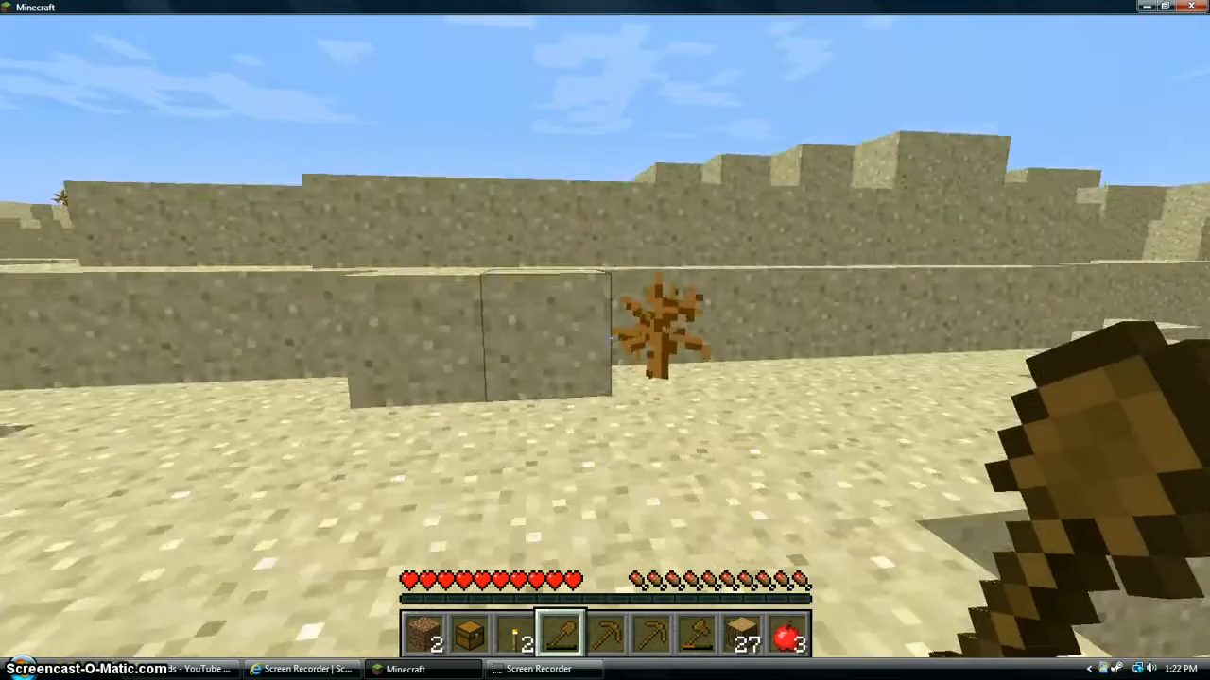
mouse_move(605, 338)
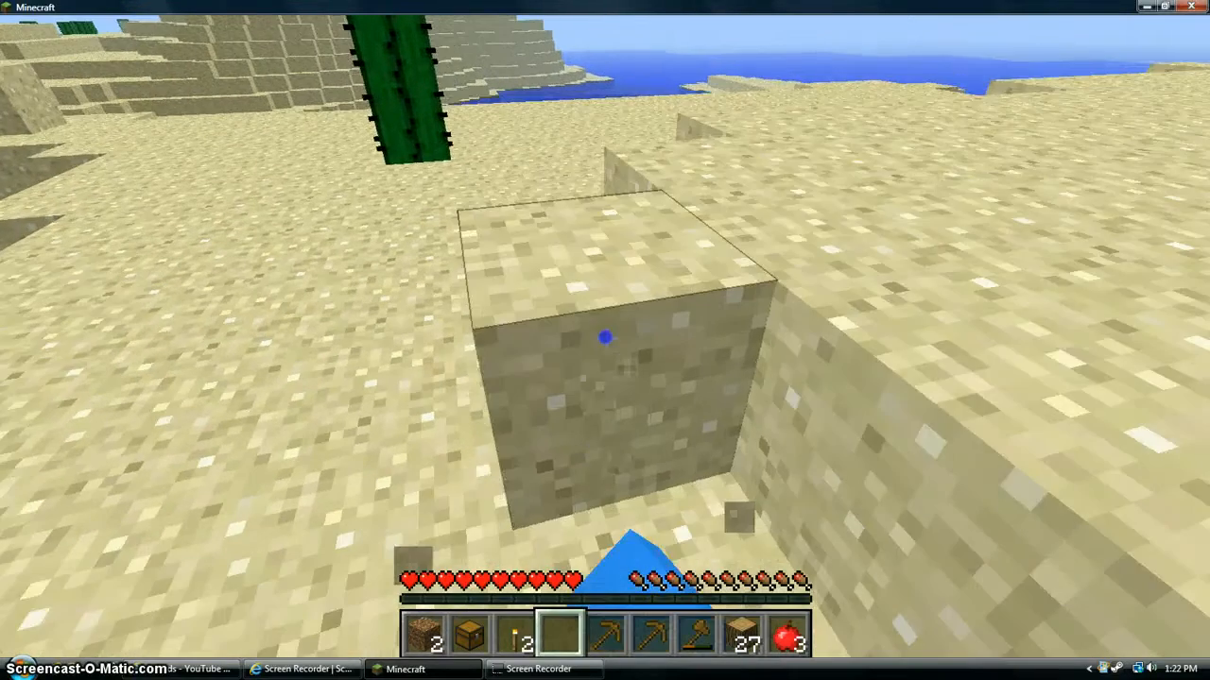
mouse_move(604, 340)
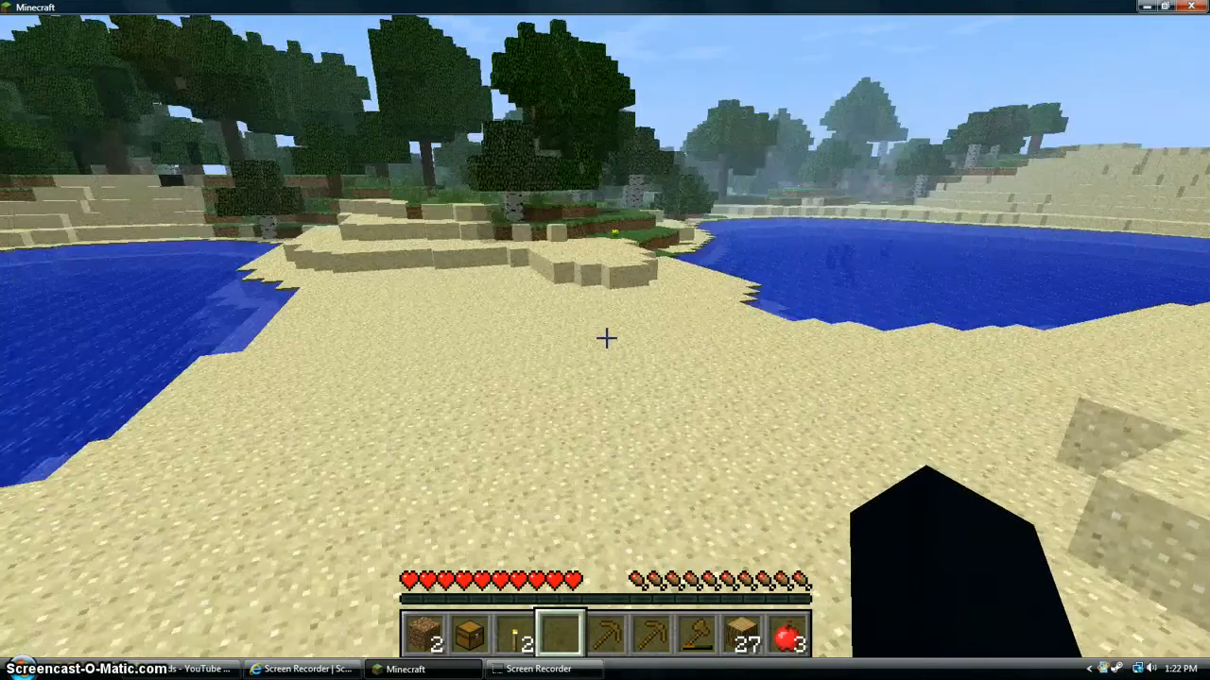
mouse_move(606, 341)
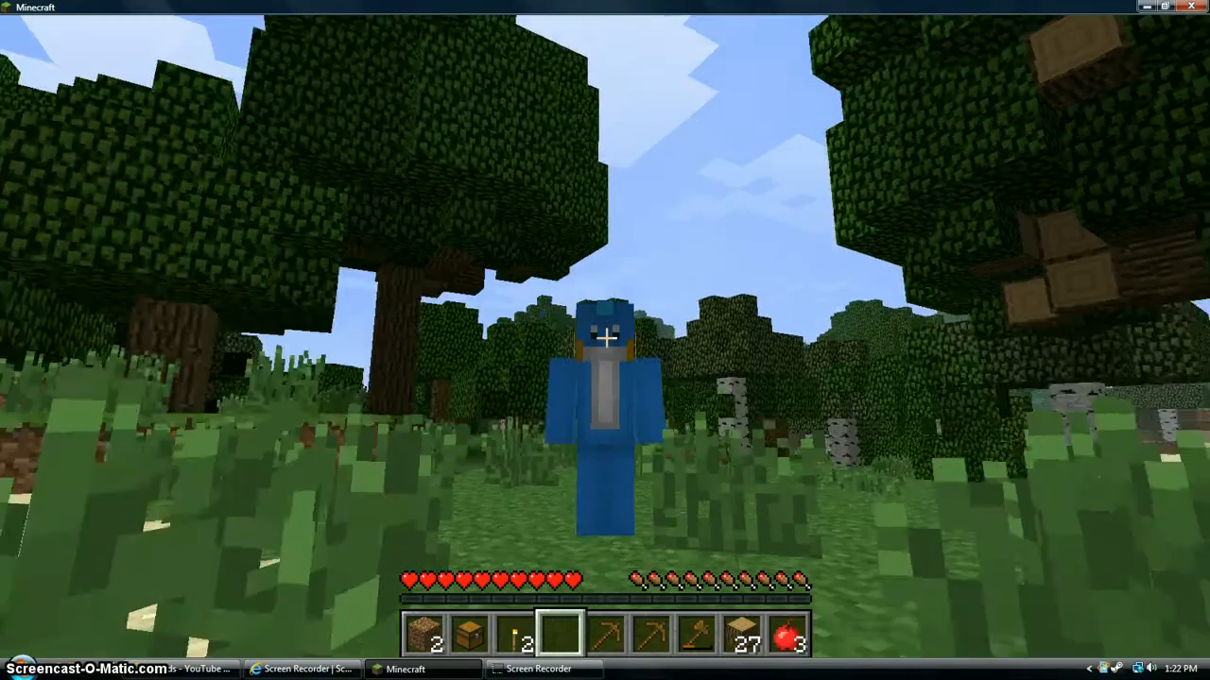
mouse_move(605, 340)
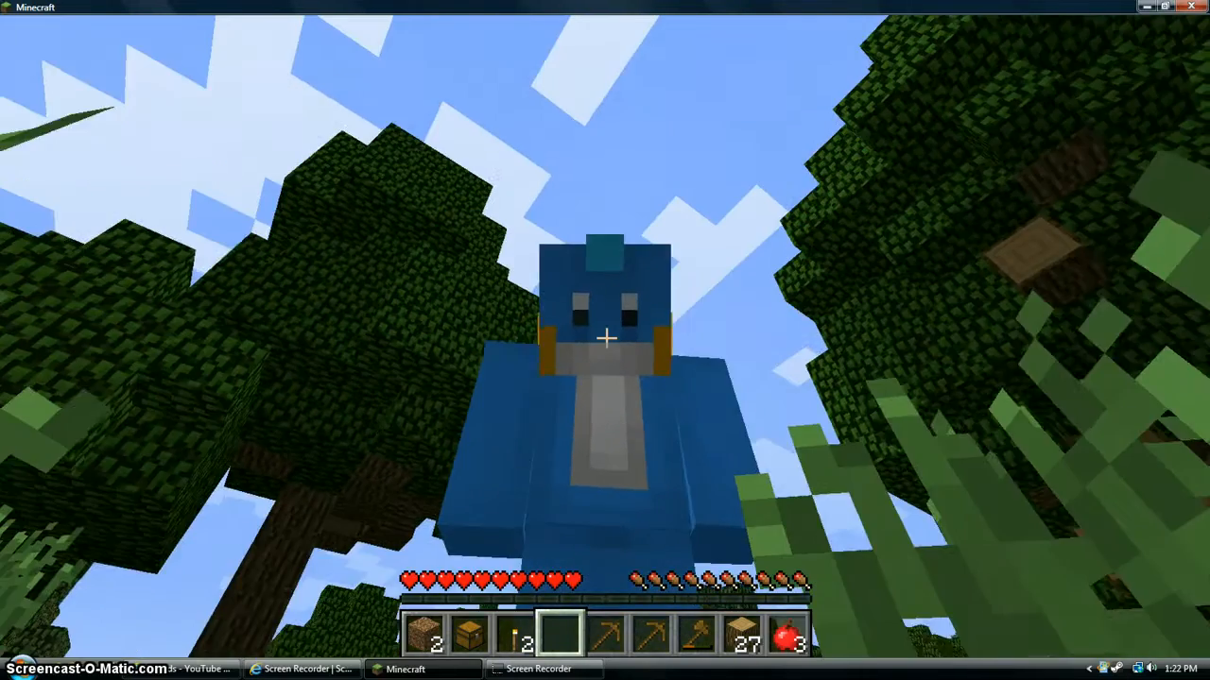
mouse_move(605, 340)
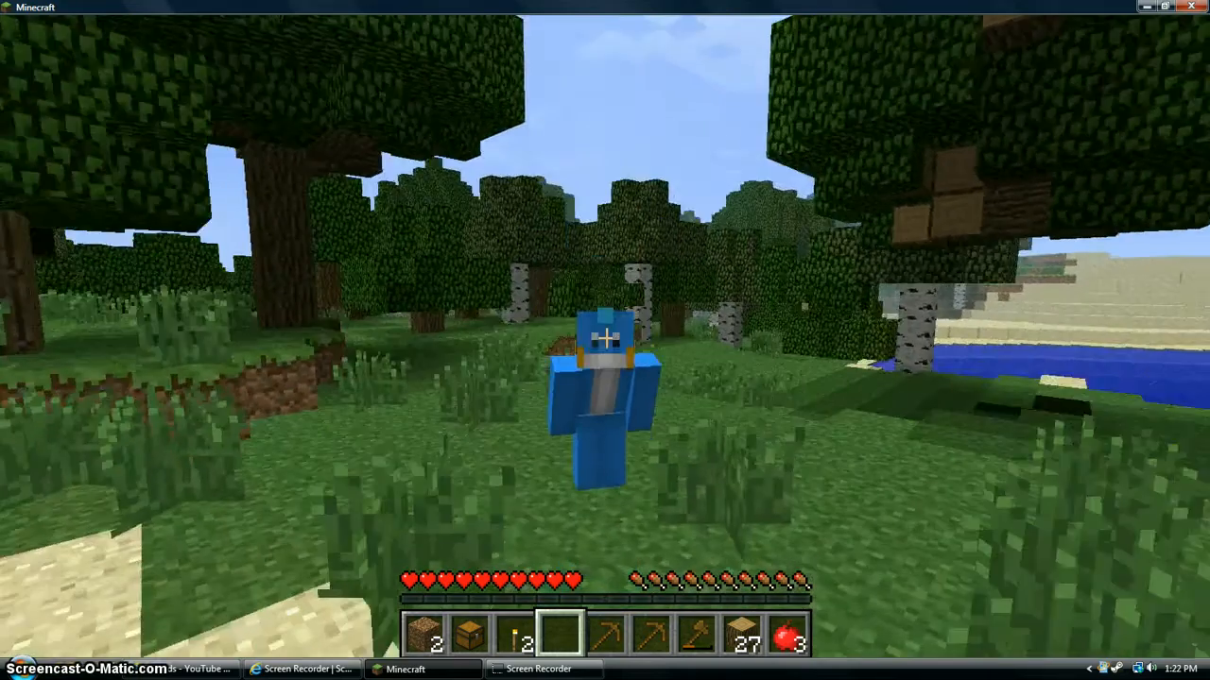
mouse_move(605, 340)
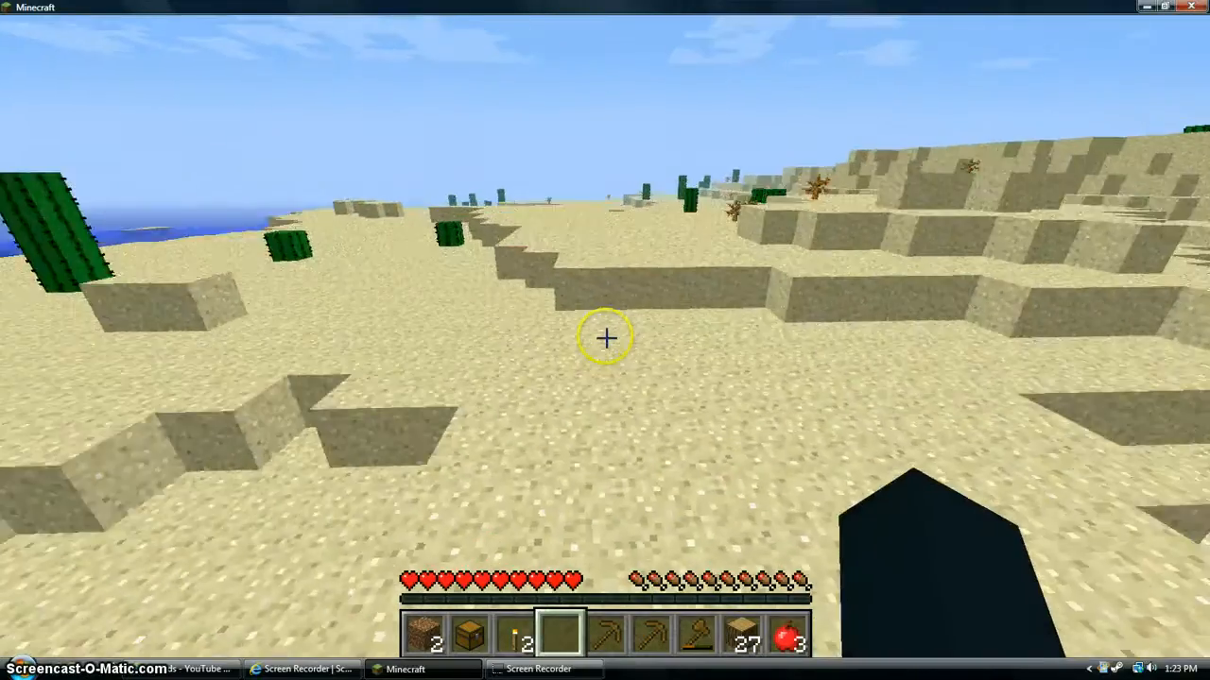
mouse_move(605, 336)
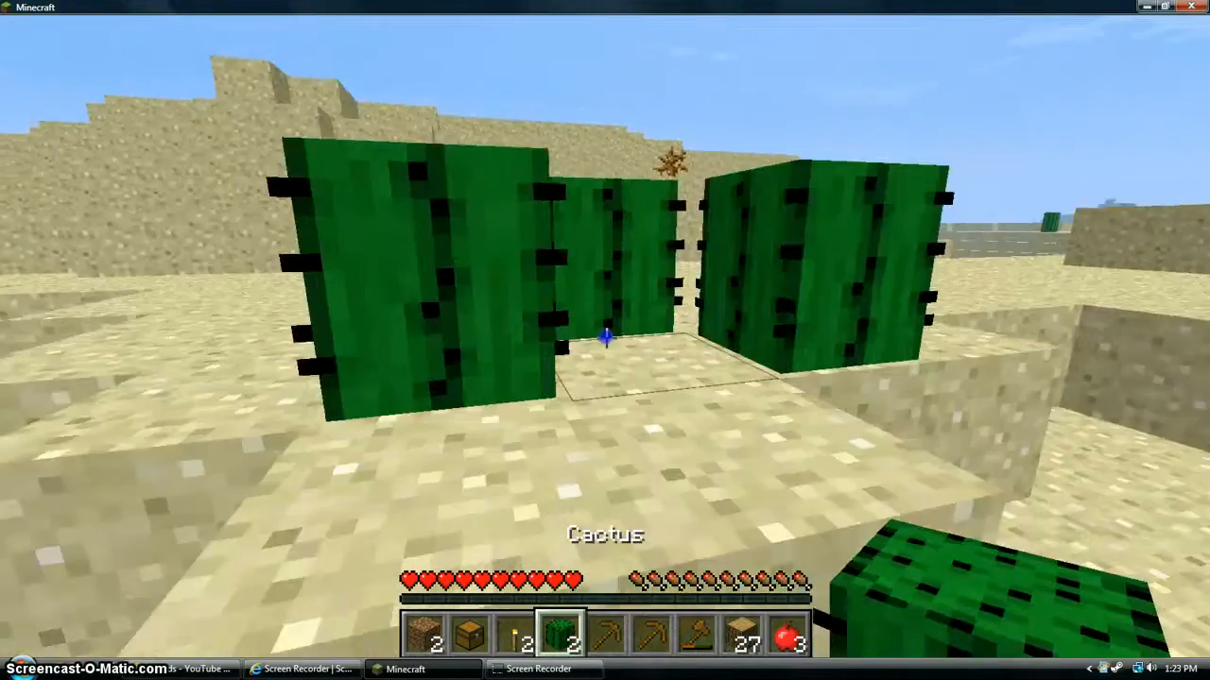
Break a desert cactus block and collect it toward the five-cactus stack.
click(605, 340)
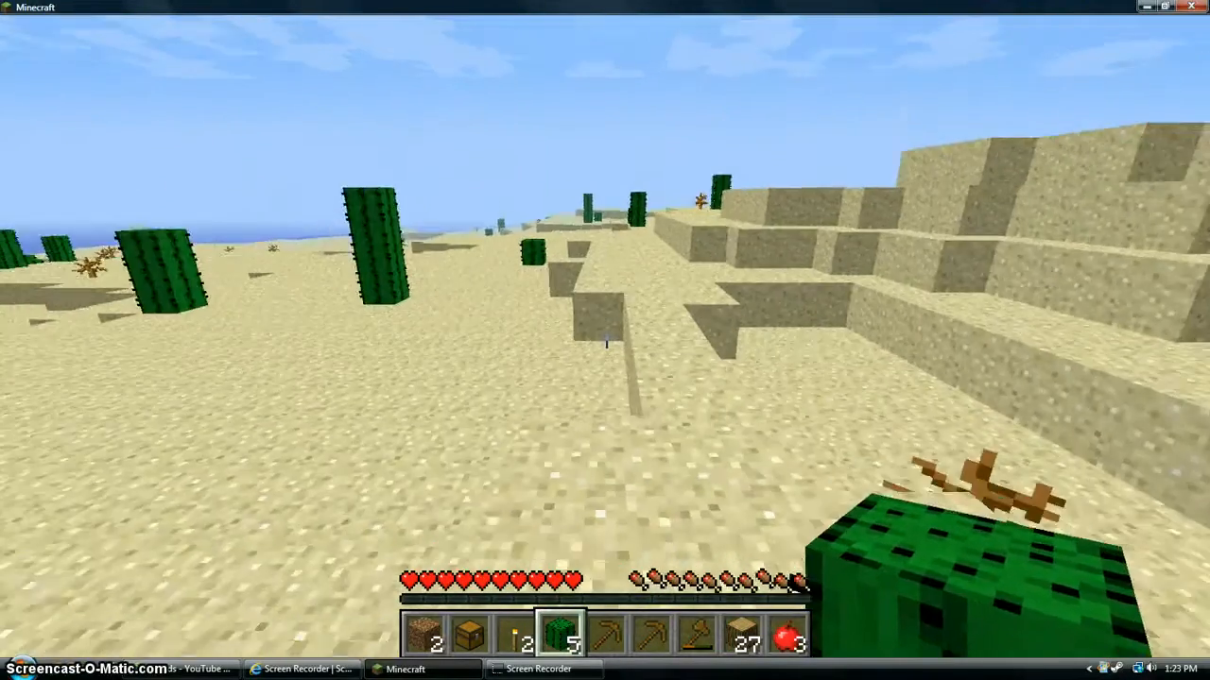
mouse_move(605, 341)
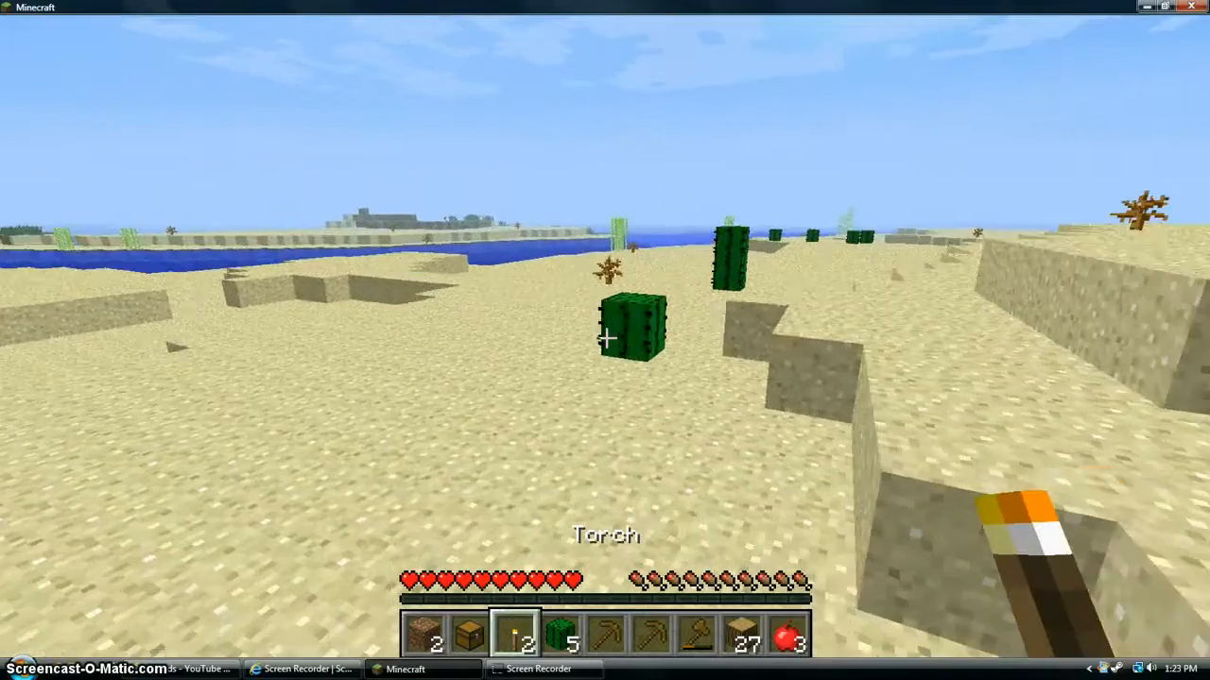
Check the inventory while heading across the desert toward the sugar cane shore.
key(e)
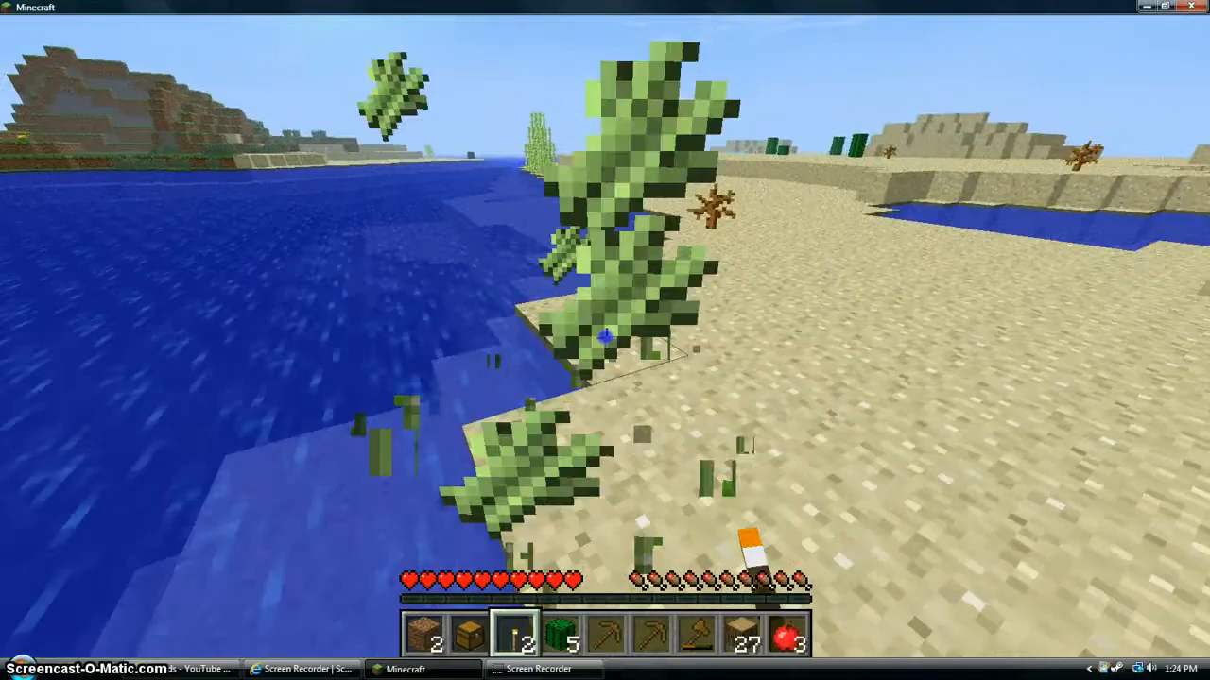
mouse_move(605, 340)
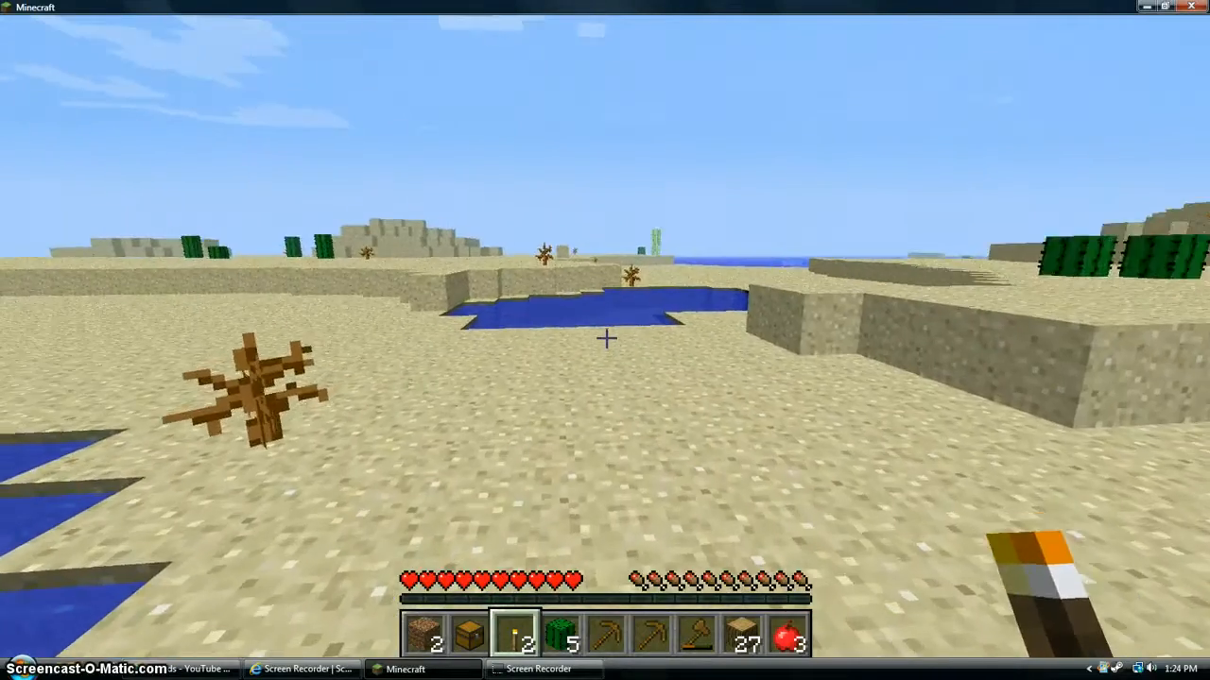
mouse_move(605, 339)
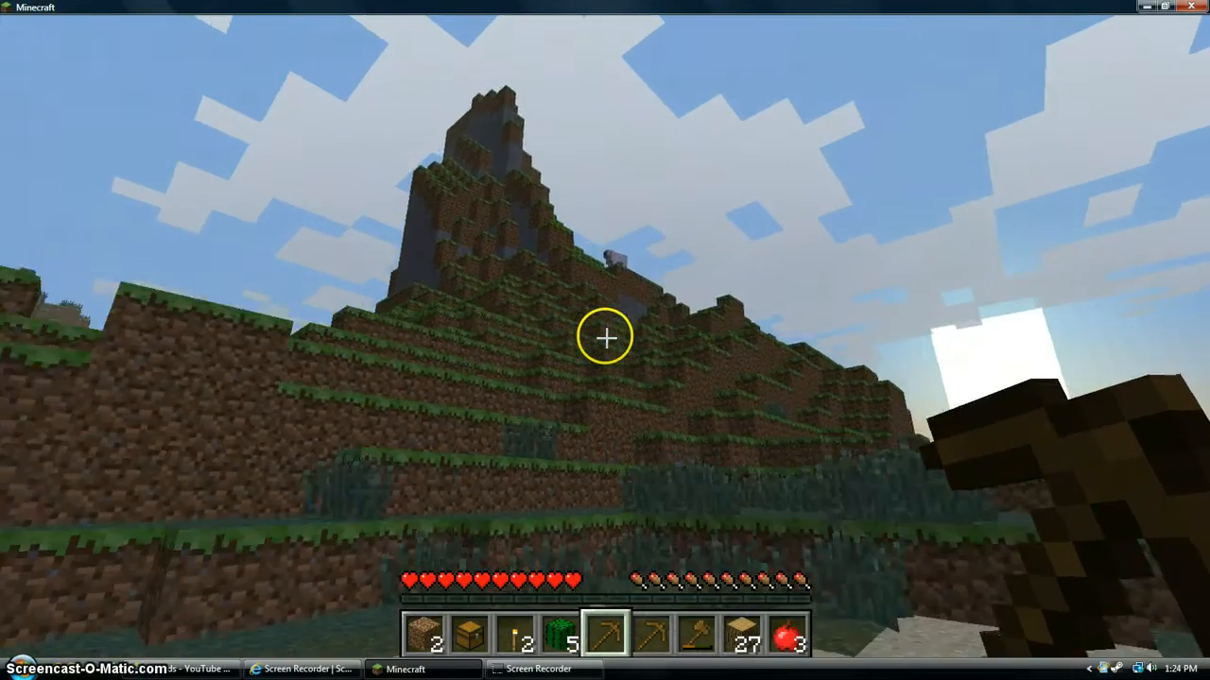
mouse_move(605, 337)
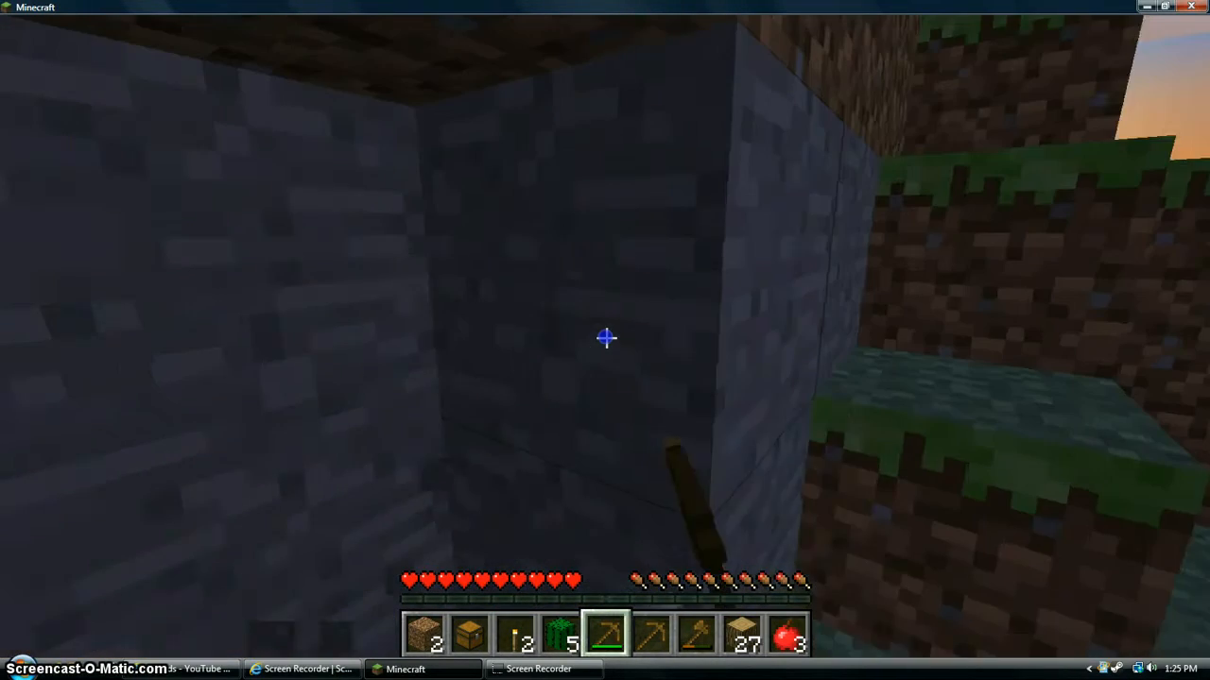
mouse_move(605, 341)
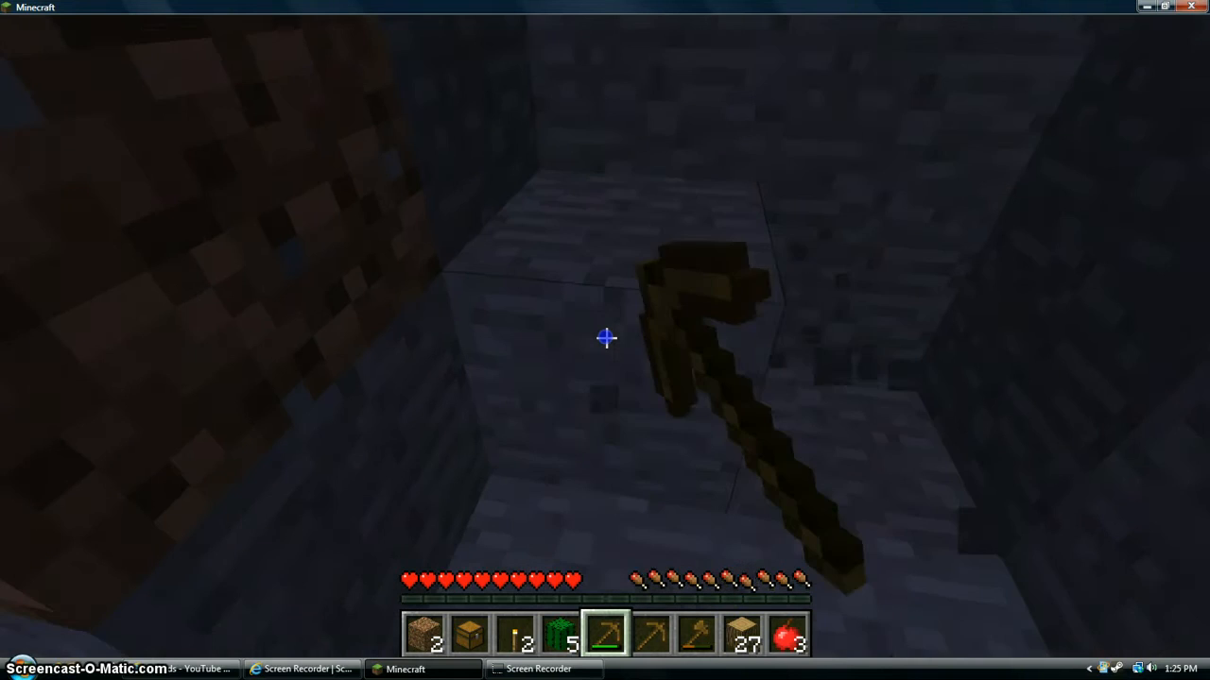
mouse_move(605, 340)
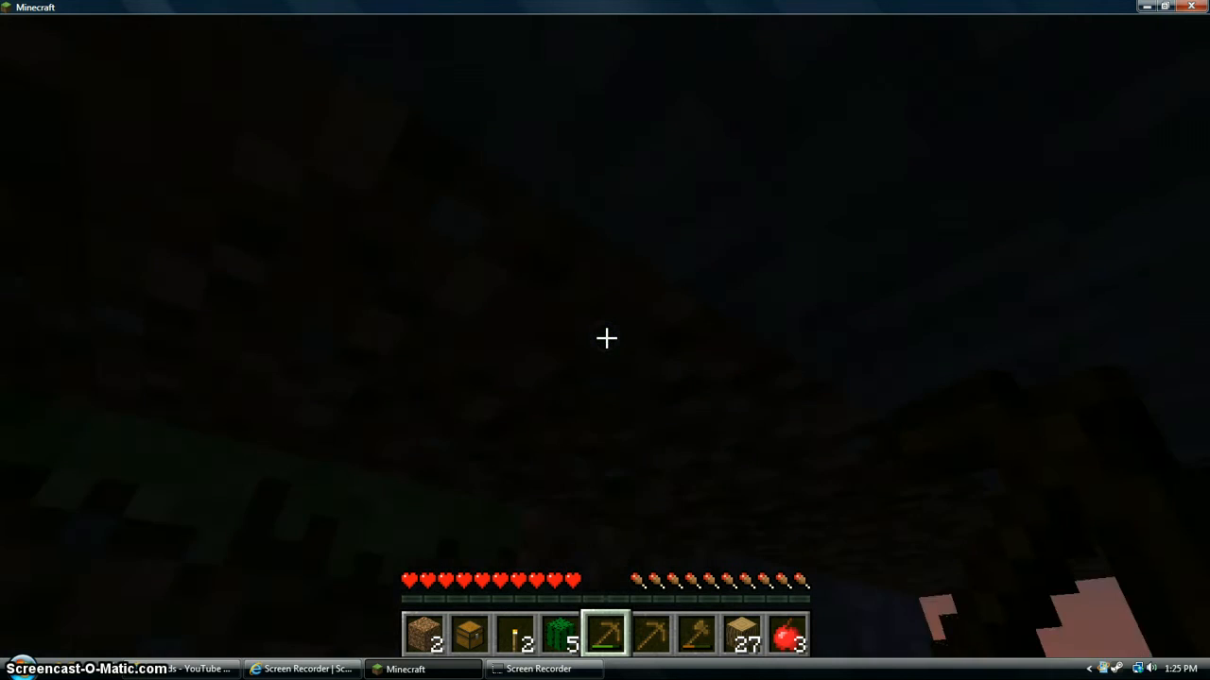
mouse_move(605, 338)
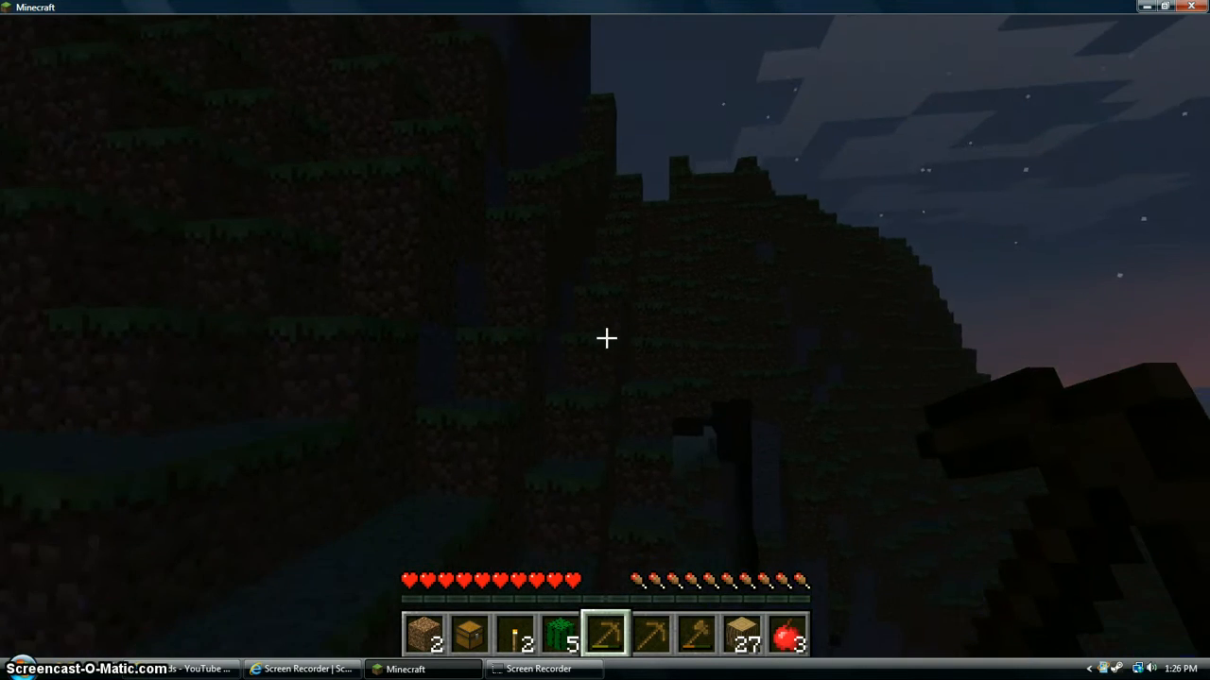
mouse_move(606, 340)
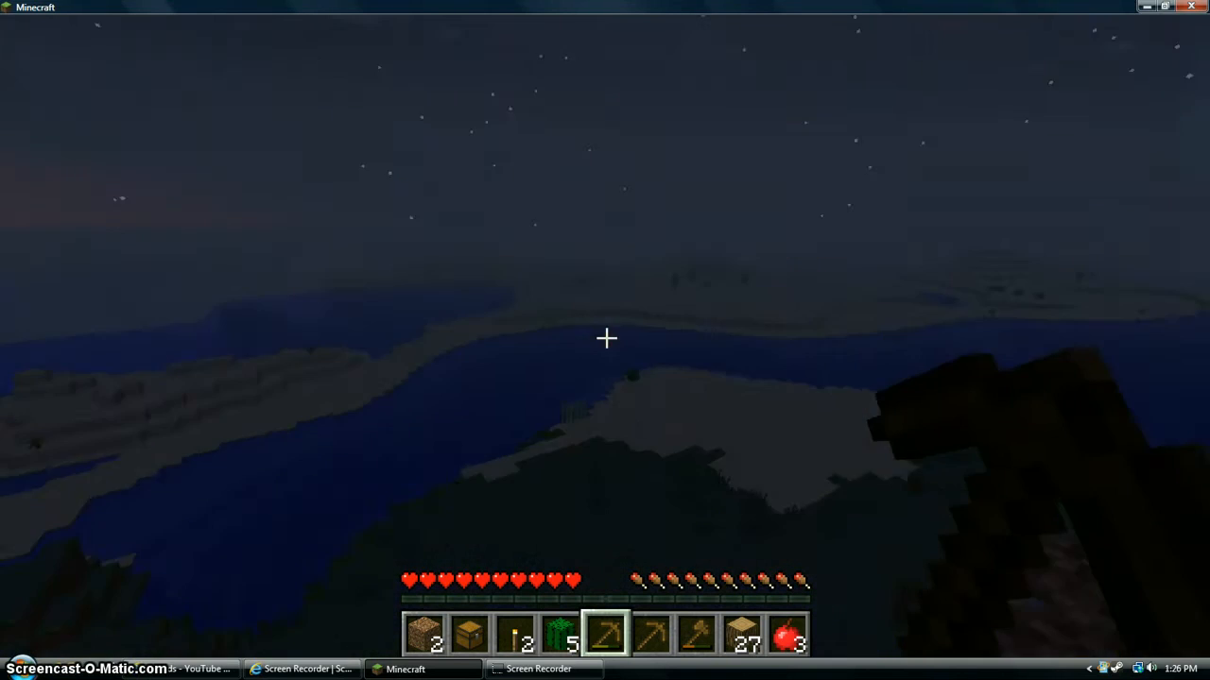
mouse_move(605, 338)
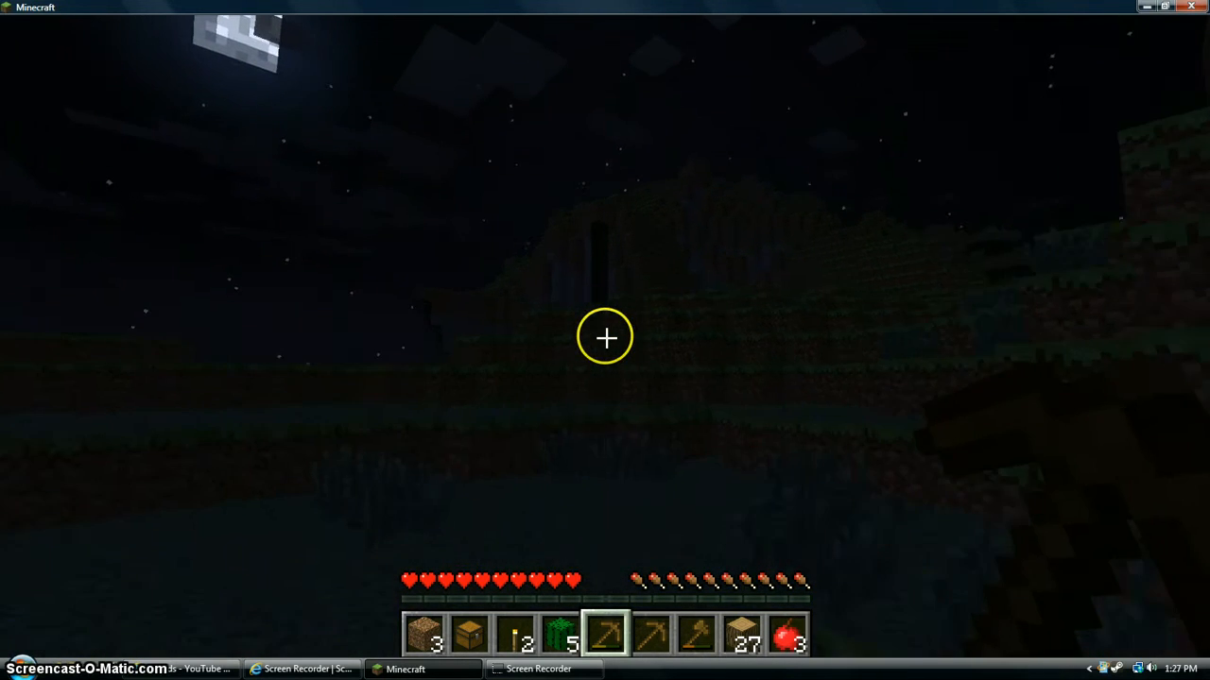
mouse_move(604, 337)
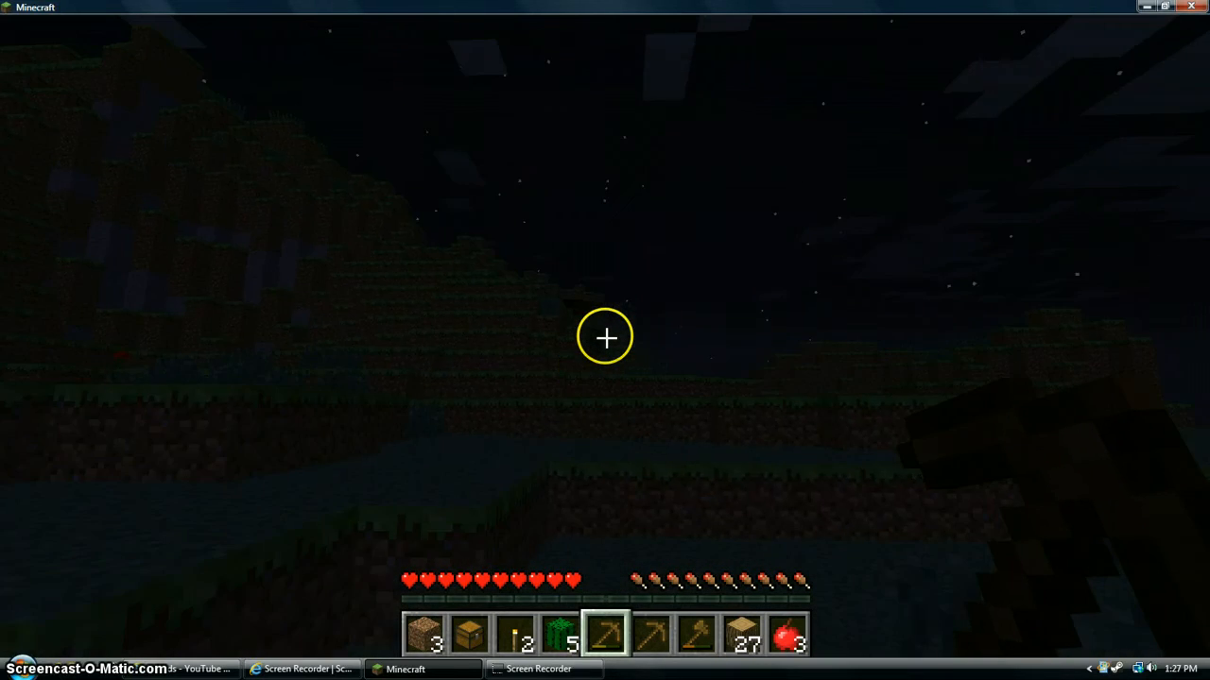
mouse_move(605, 336)
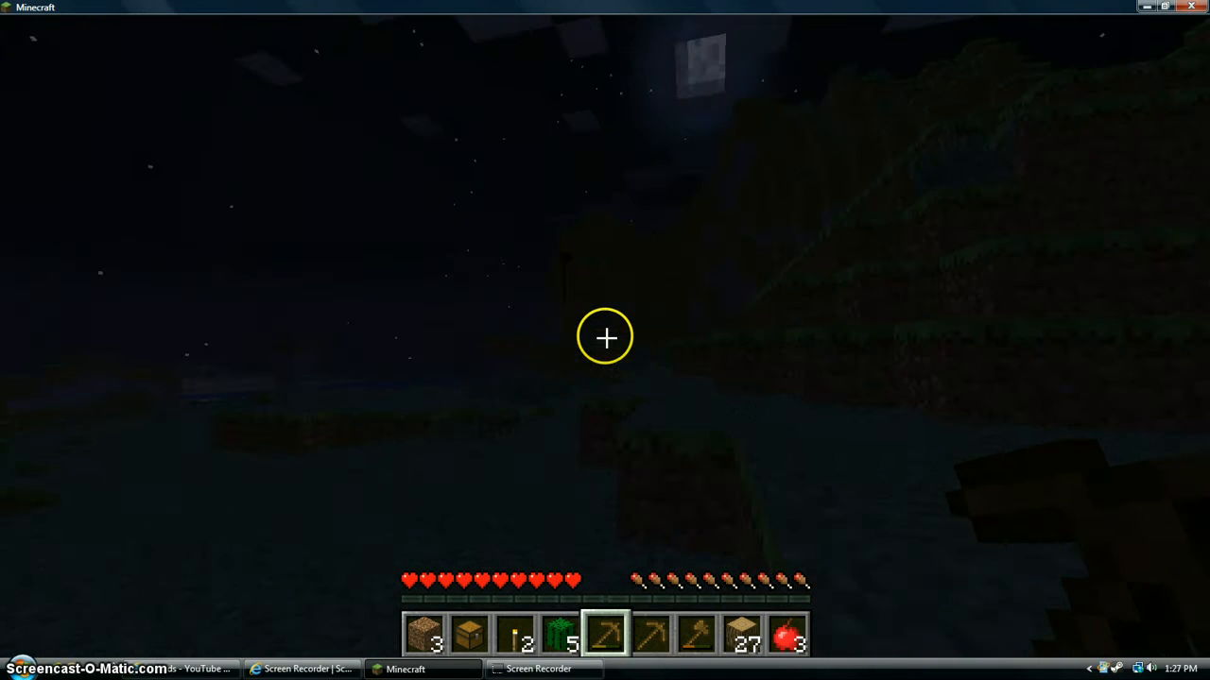
mouse_move(604, 336)
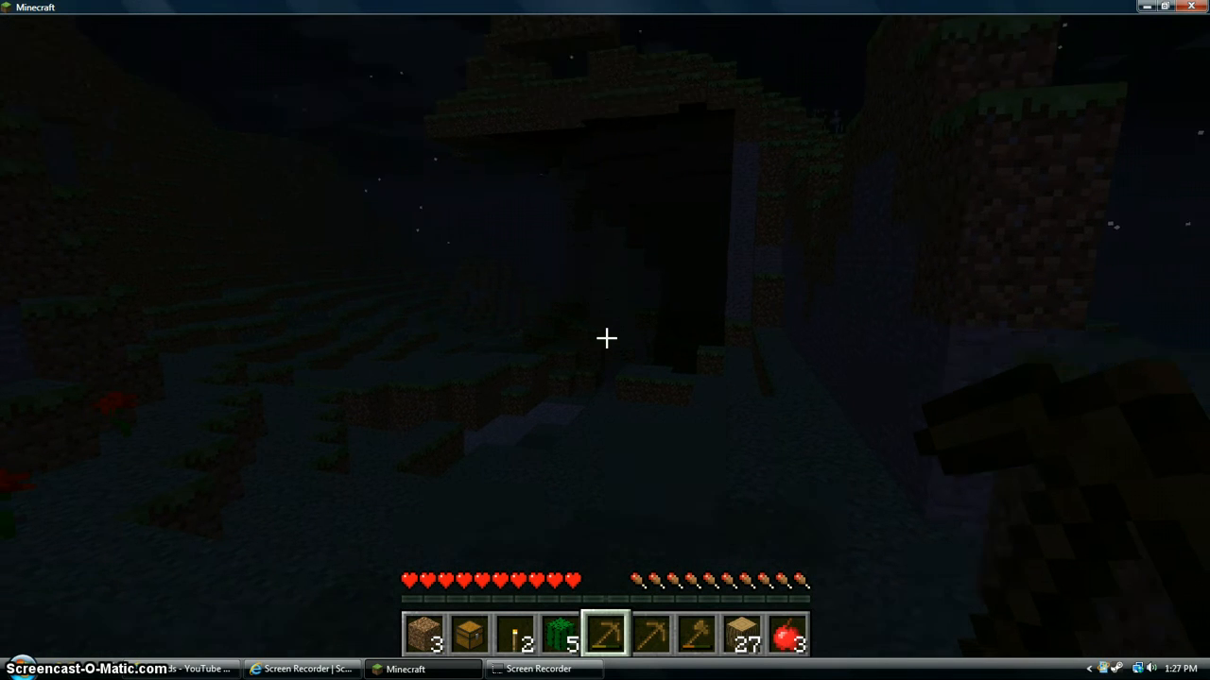
Pause on the Game menu, then resume play with Back to Game on the dark hillside.
key(Escape)
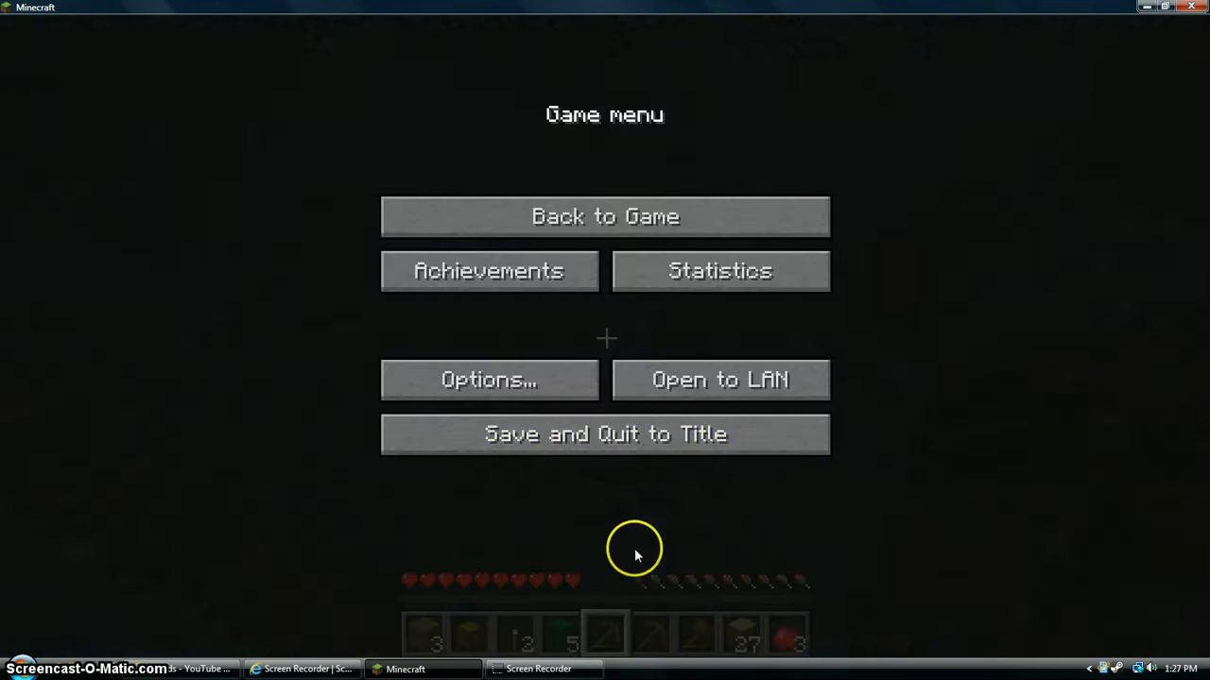
click(605, 216)
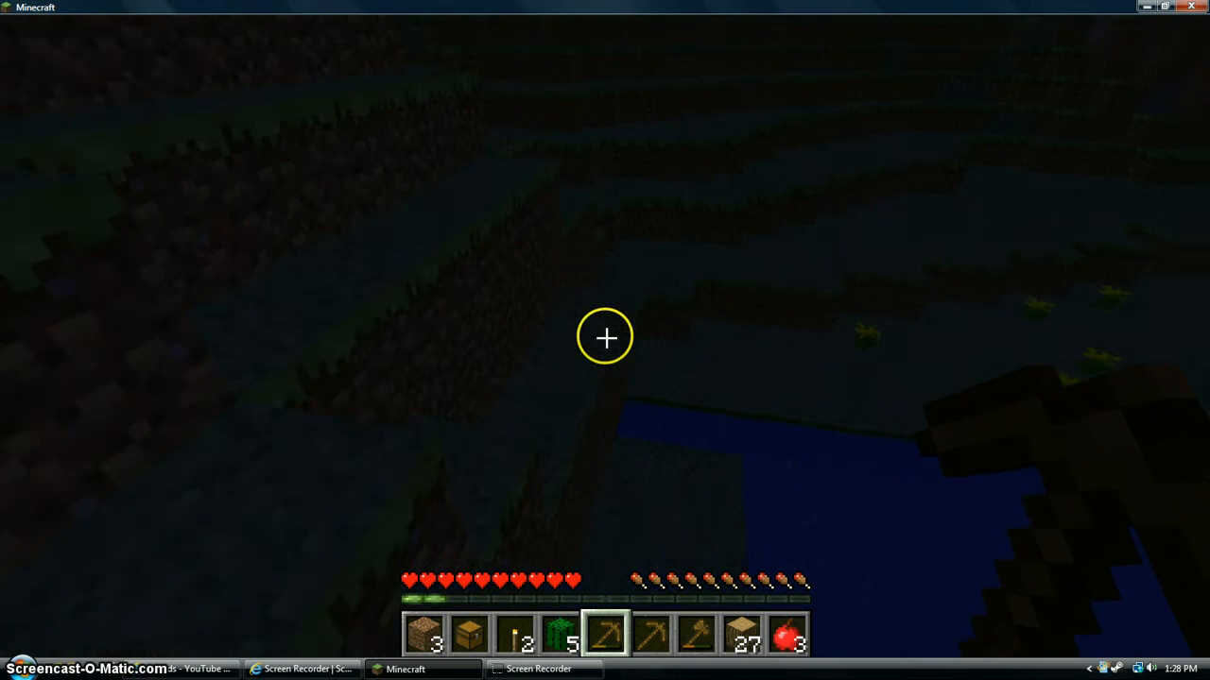
mouse_move(604, 337)
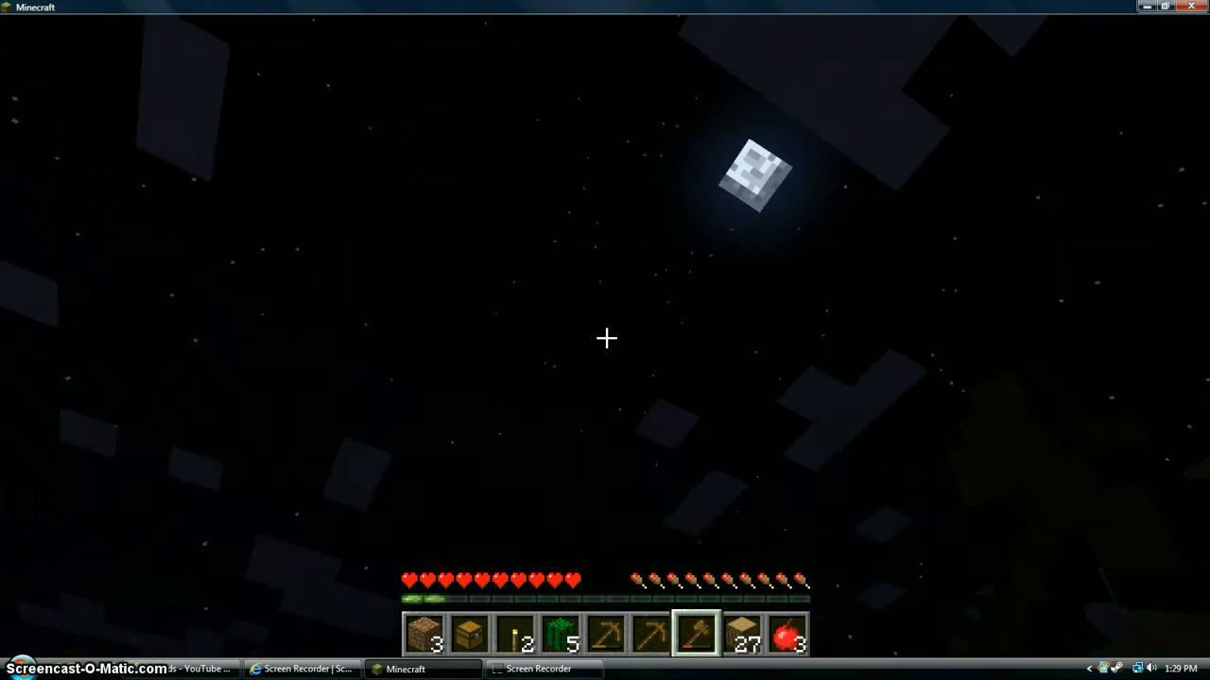
Bring up the Game menu with Escape to end the episode after watching the moon.
key(Escape)
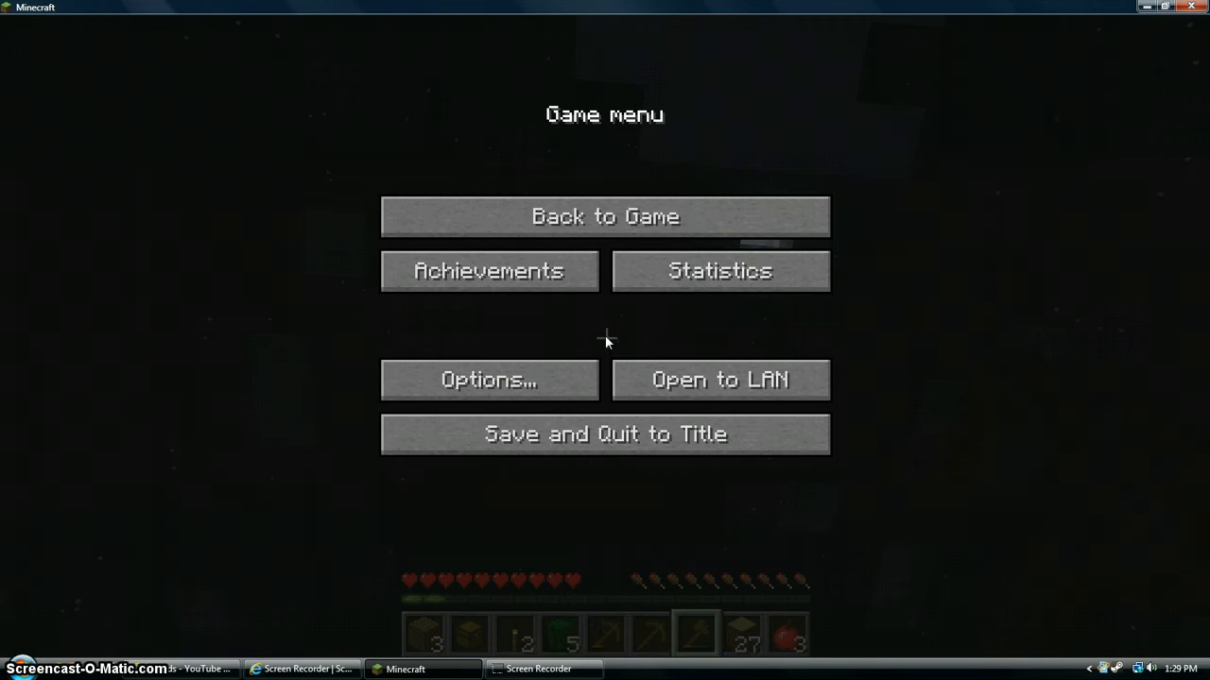
mouse_move(597, 628)
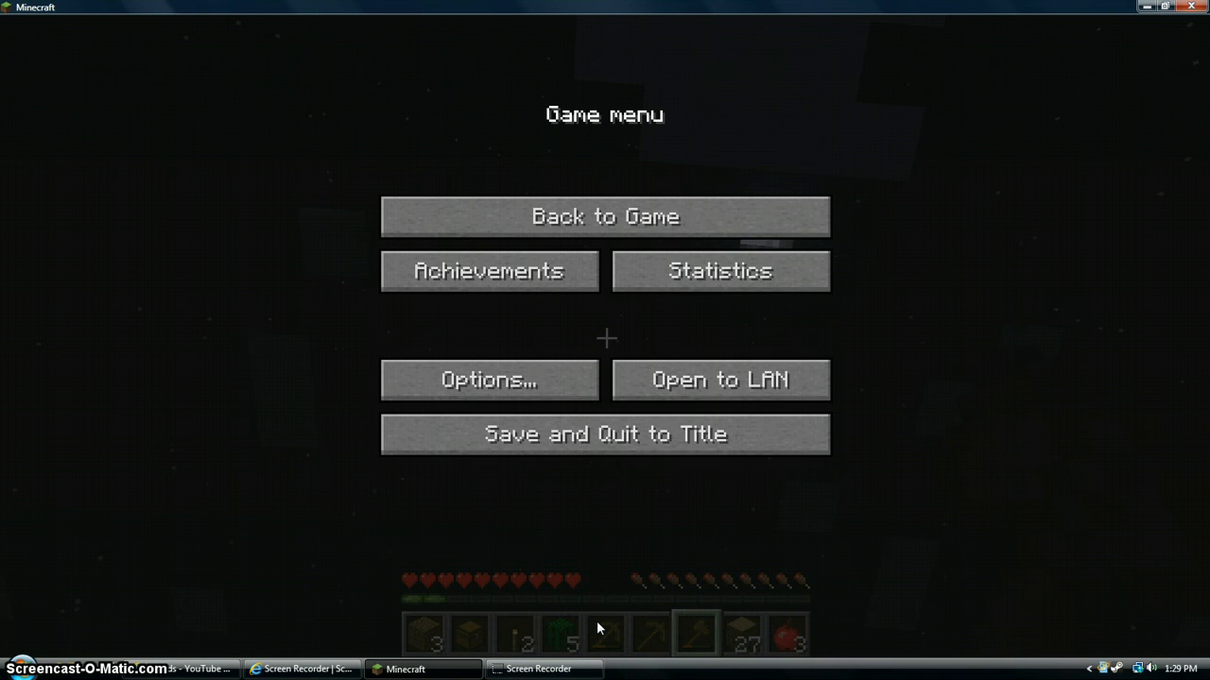